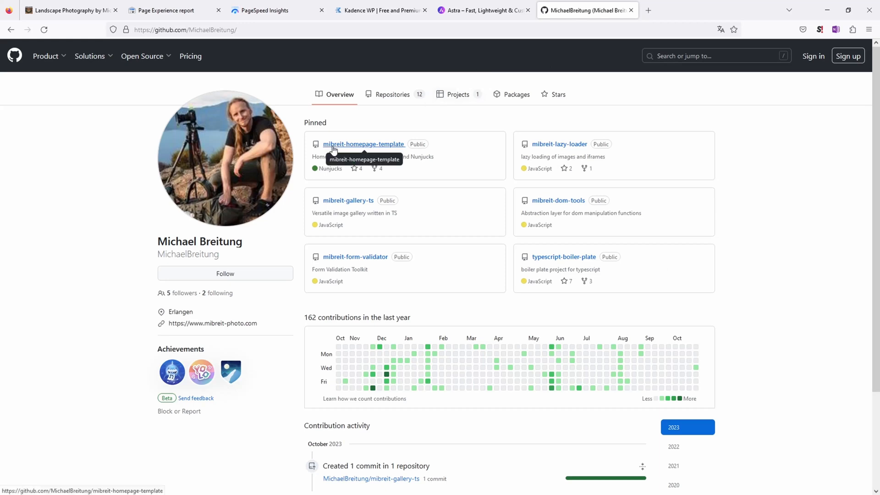
mouse_move(356, 147)
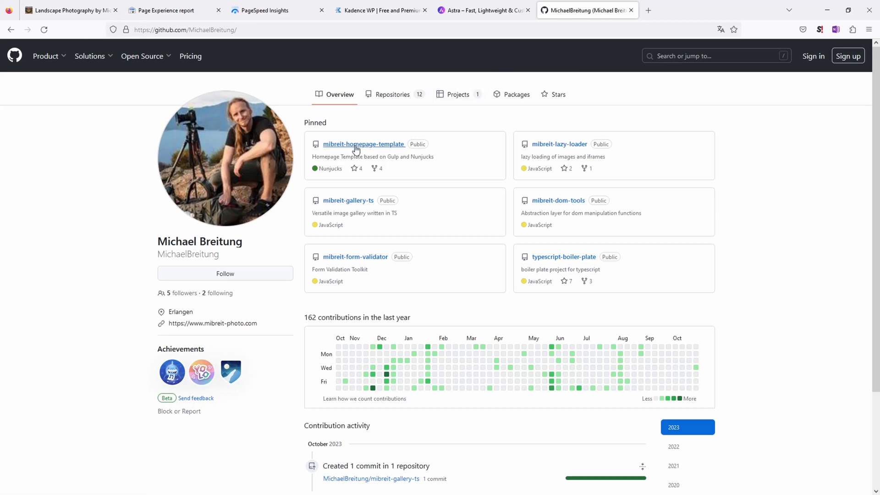
Step: View the mibreit-homepage-template repository, then return to the Landscape Photography site
click(364, 144)
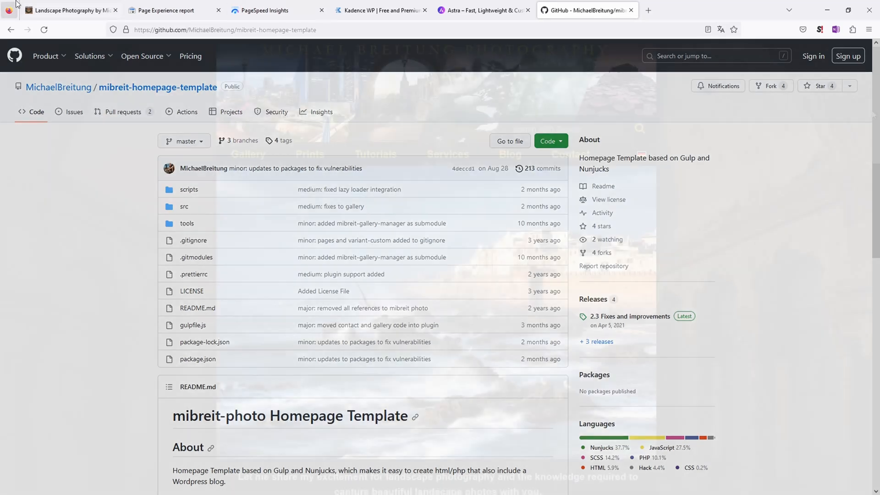
click(74, 10)
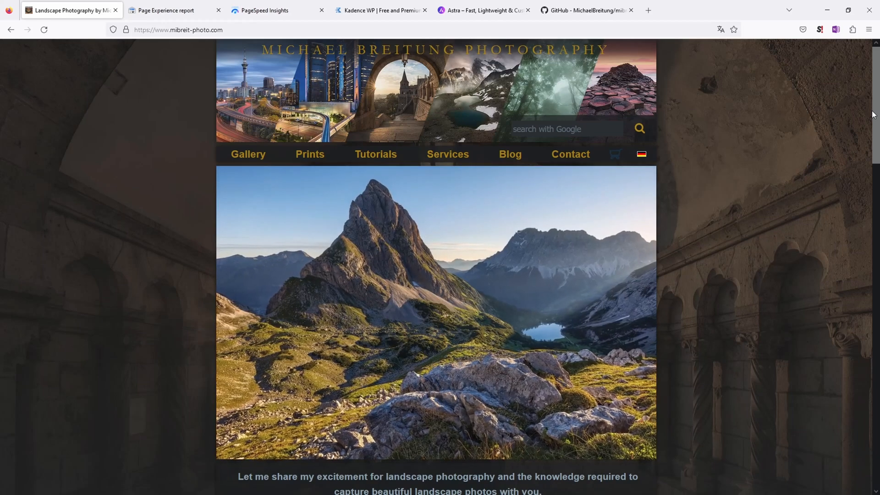
Step: Review the Page Experience report: 99.5% good mobile URLs, 100% good desktop URLs
click(168, 10)
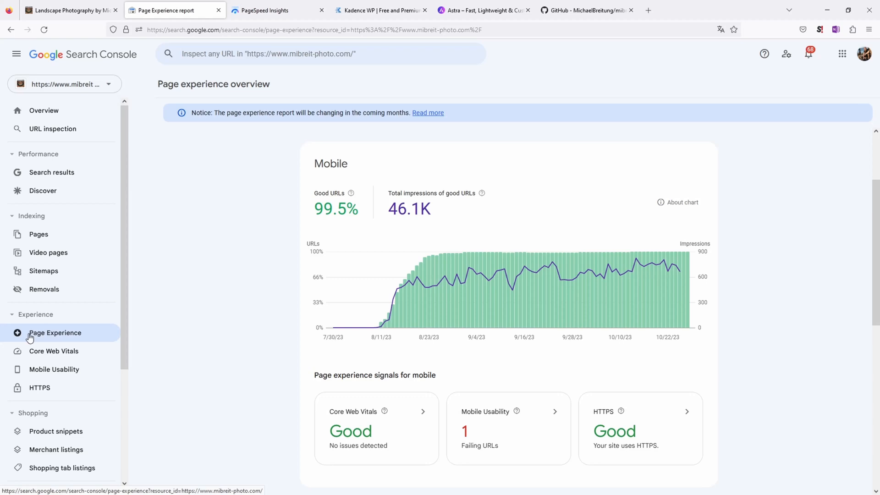
mouse_move(264, 329)
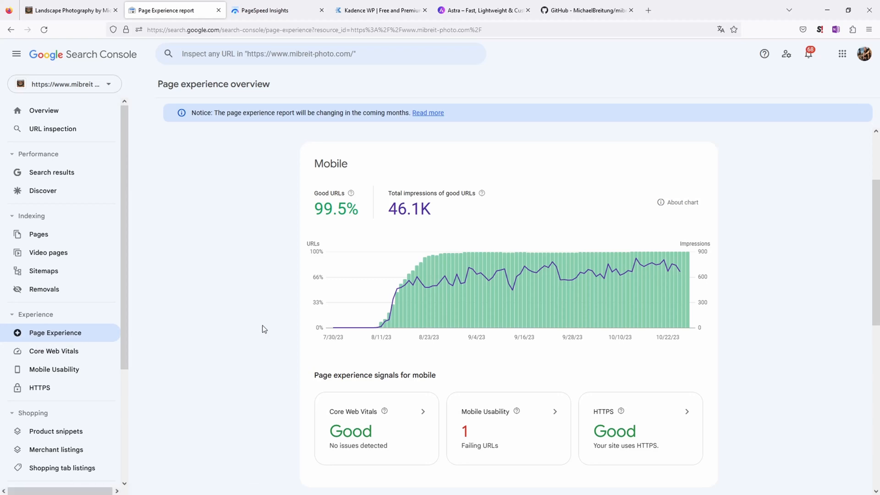
mouse_move(376, 332)
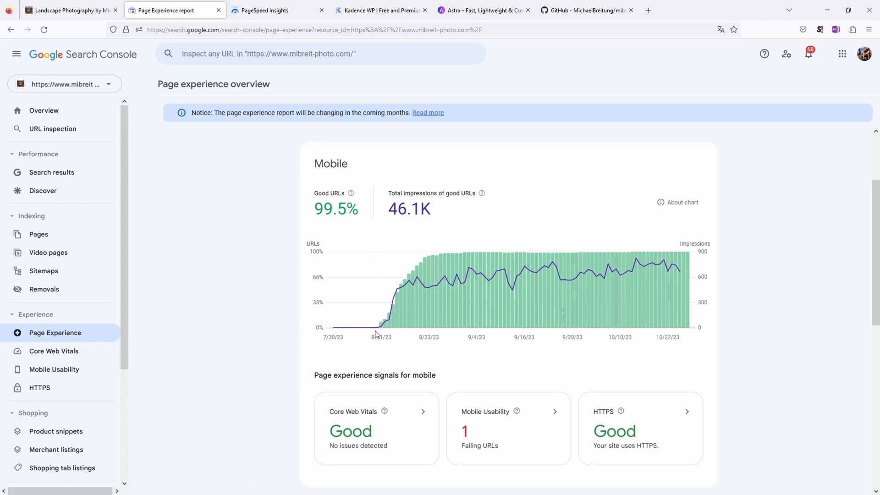
mouse_move(361, 334)
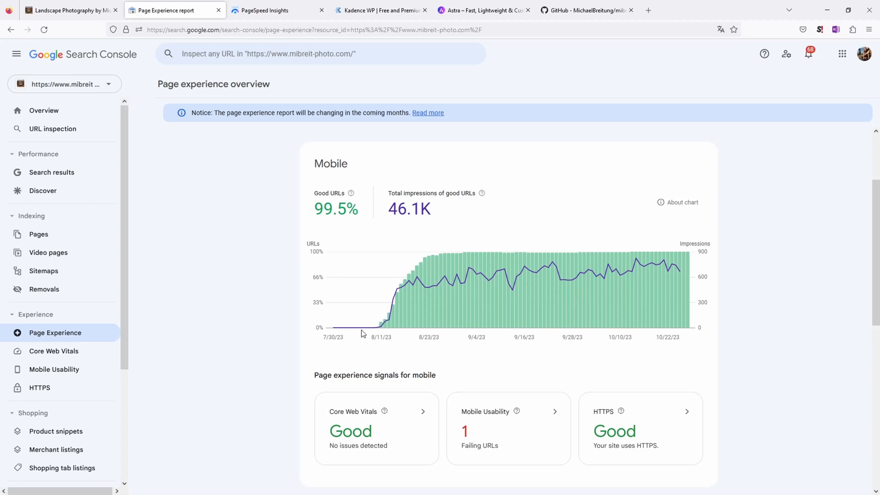
mouse_move(372, 331)
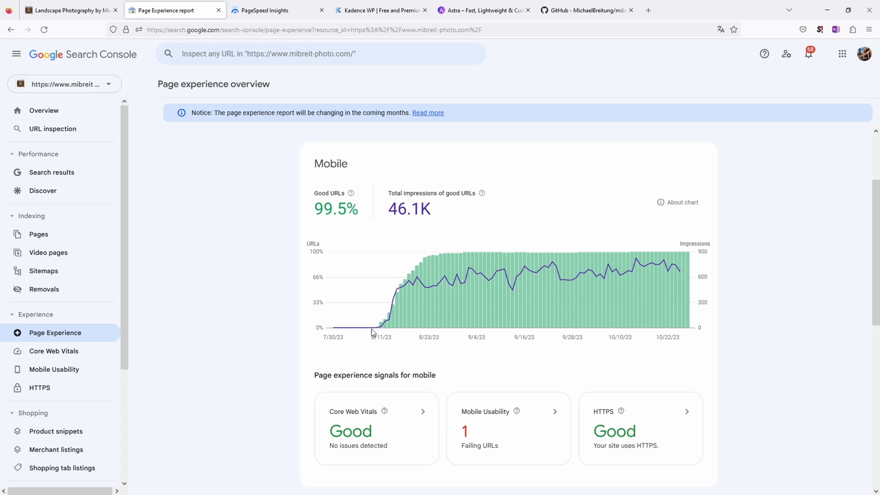
mouse_move(349, 316)
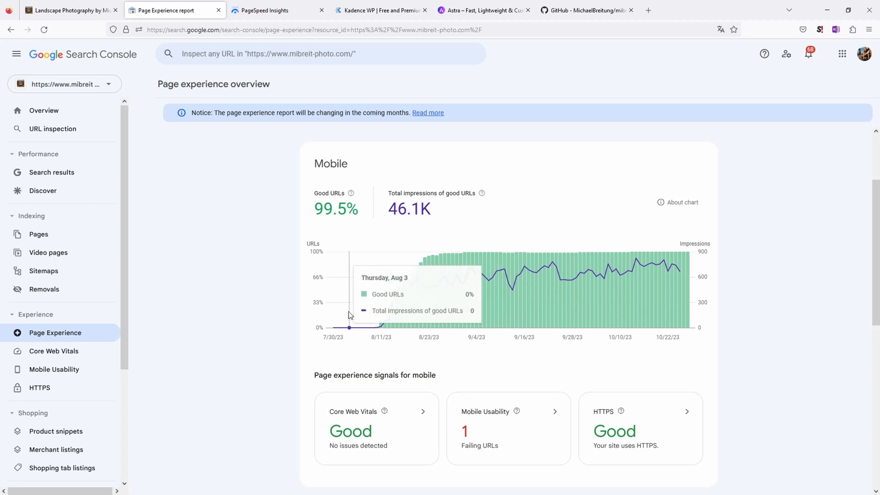
mouse_move(617, 346)
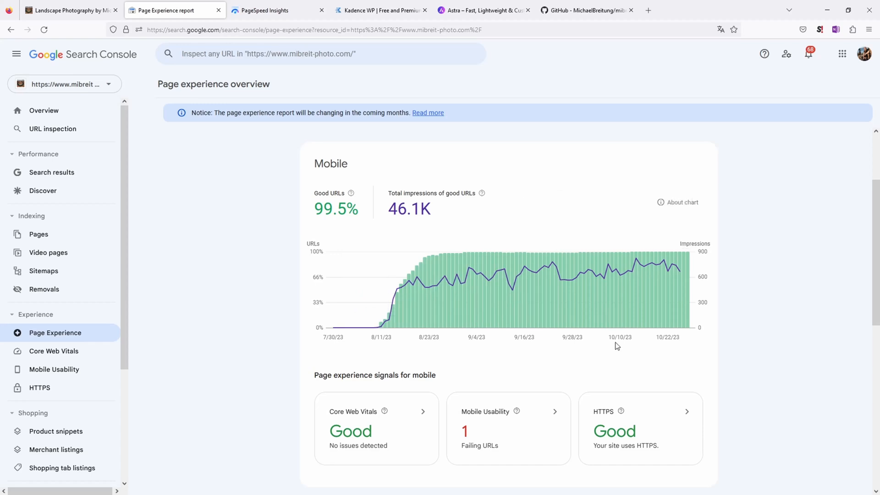
scroll(down, 3)
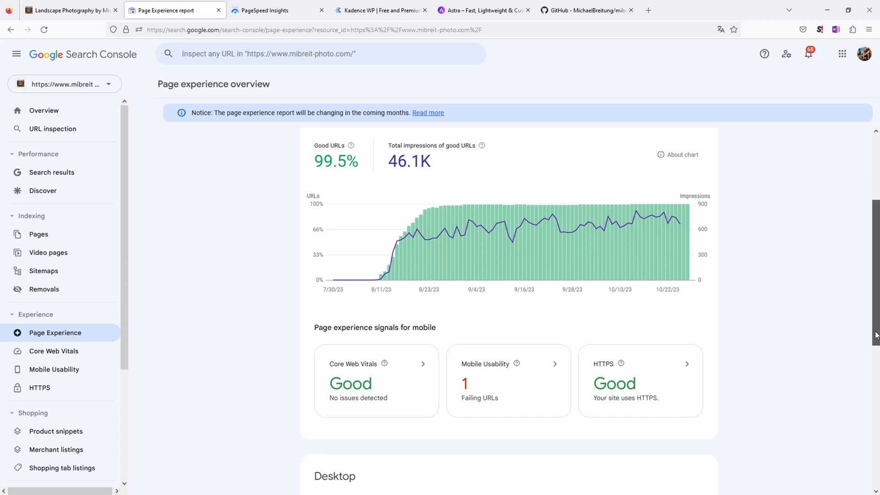
scroll(down, 3)
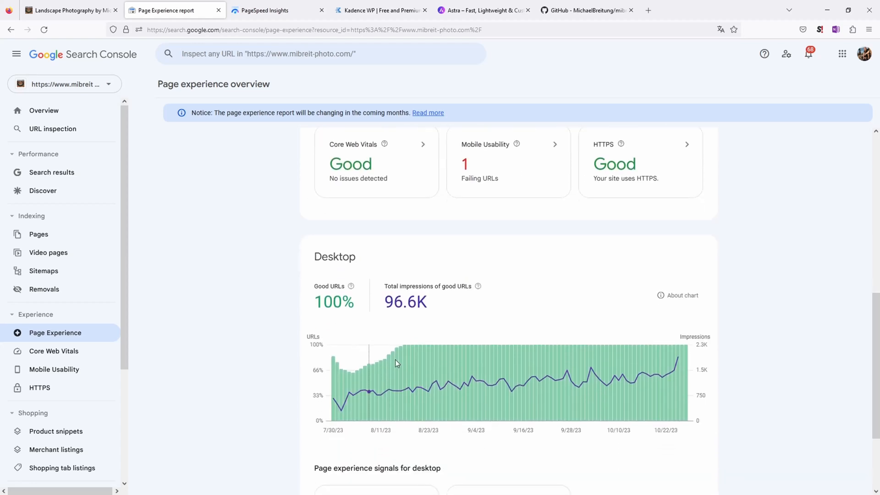
scroll(down, 3)
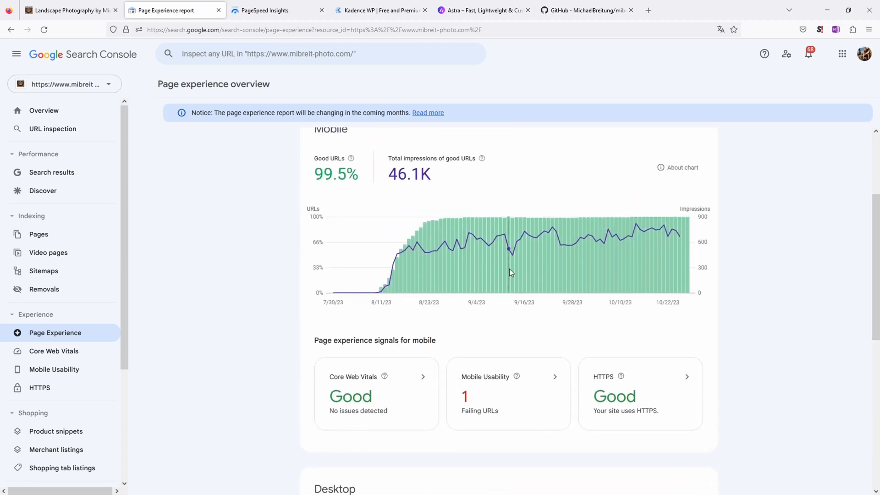
mouse_move(511, 272)
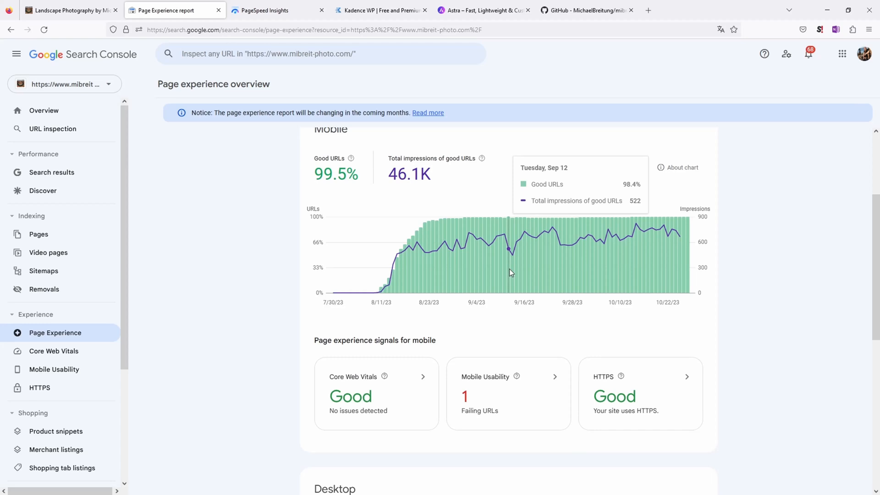
mouse_move(374, 292)
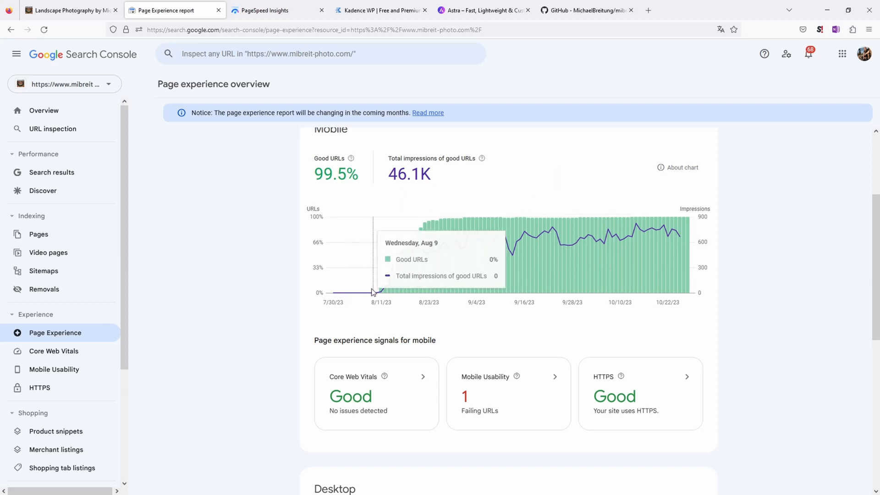
mouse_move(366, 400)
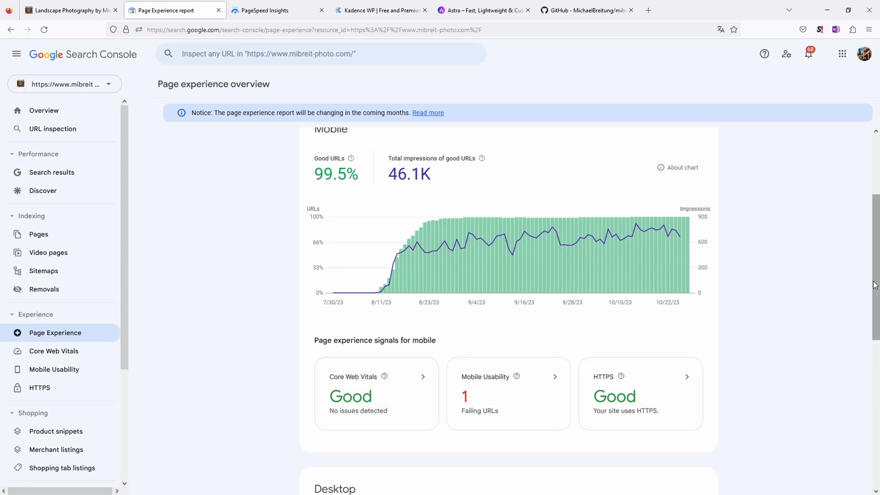
scroll(down, 3)
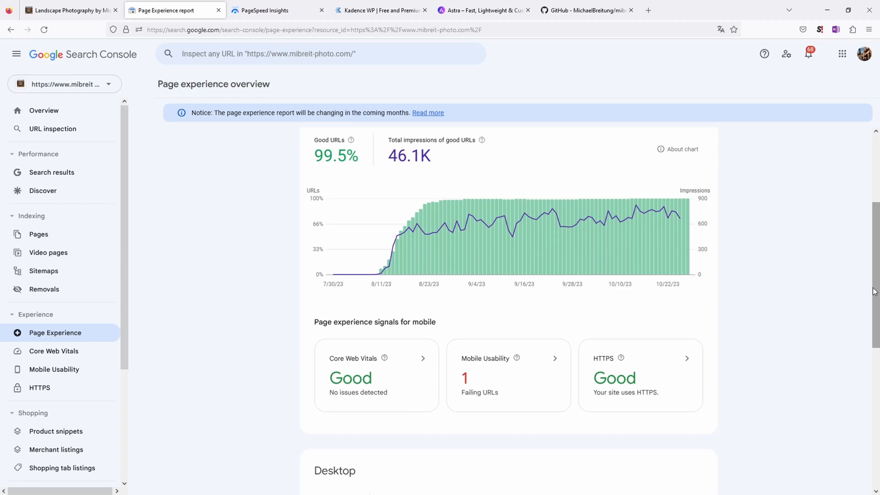
mouse_move(879, 293)
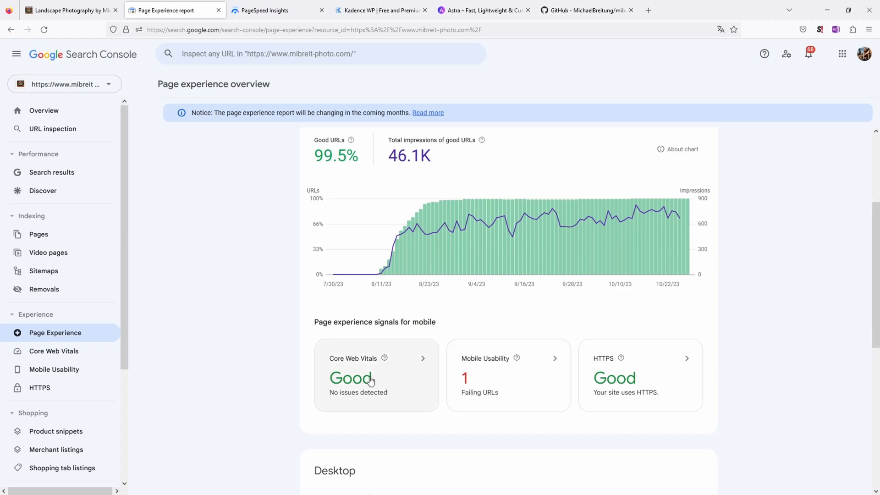
mouse_move(476, 380)
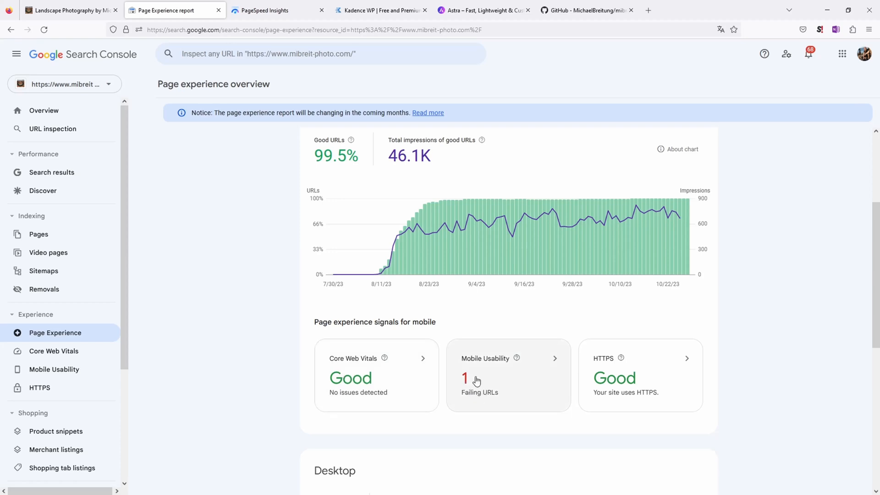
mouse_move(501, 368)
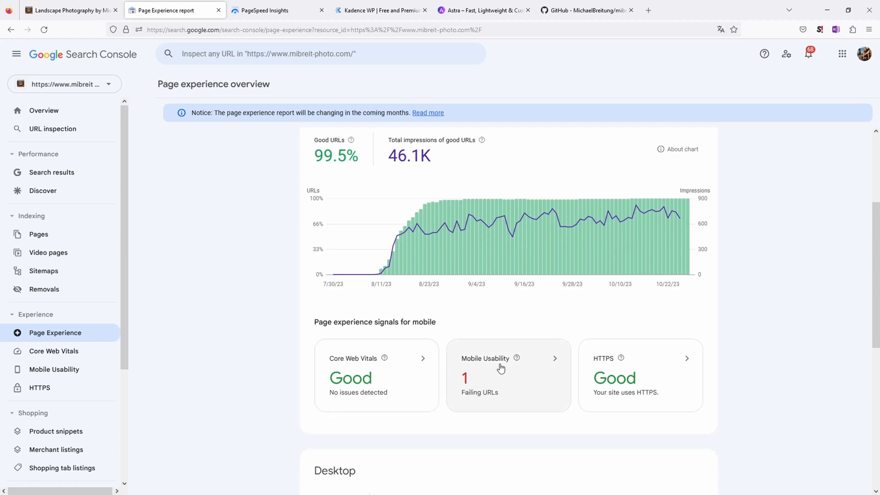
mouse_move(417, 375)
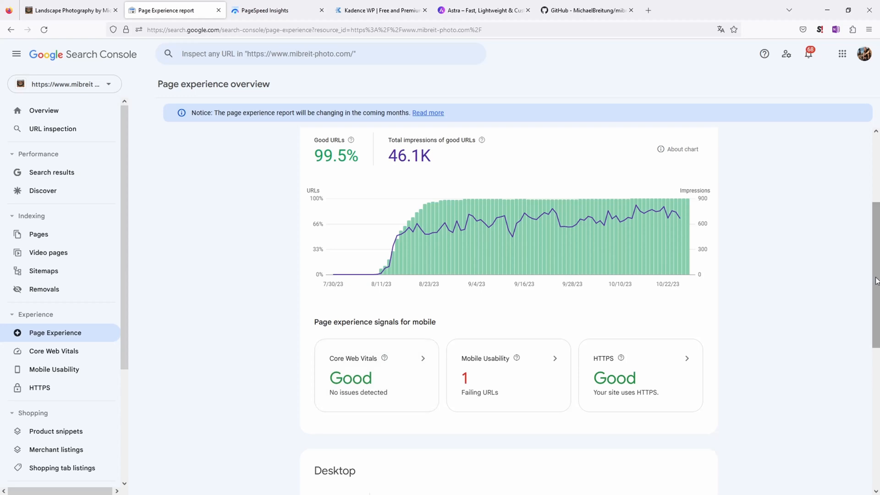
scroll(down, 3)
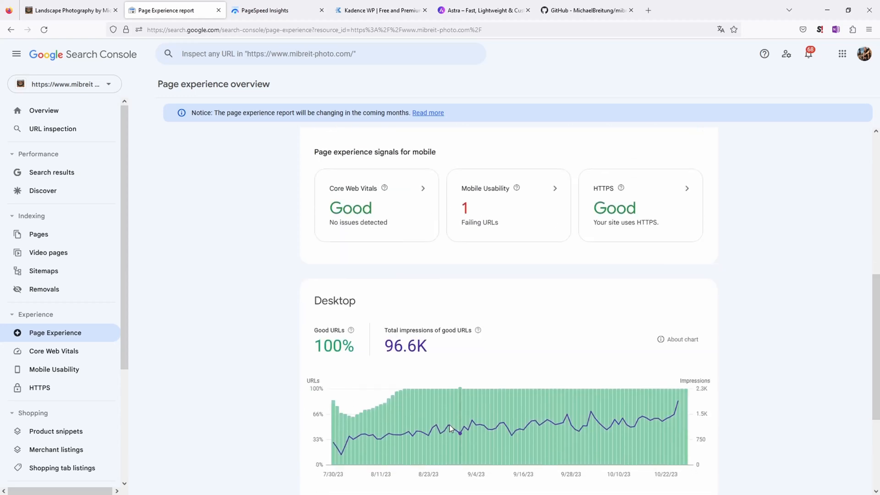
mouse_move(355, 426)
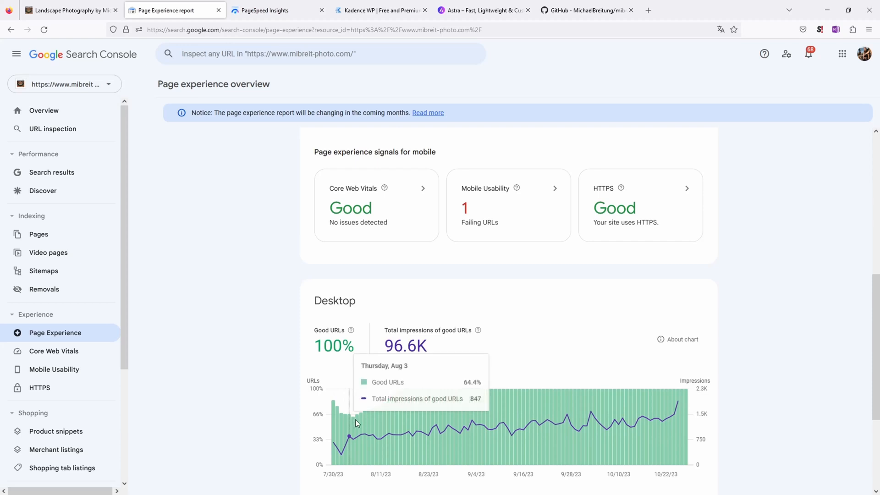
scroll(down, 3)
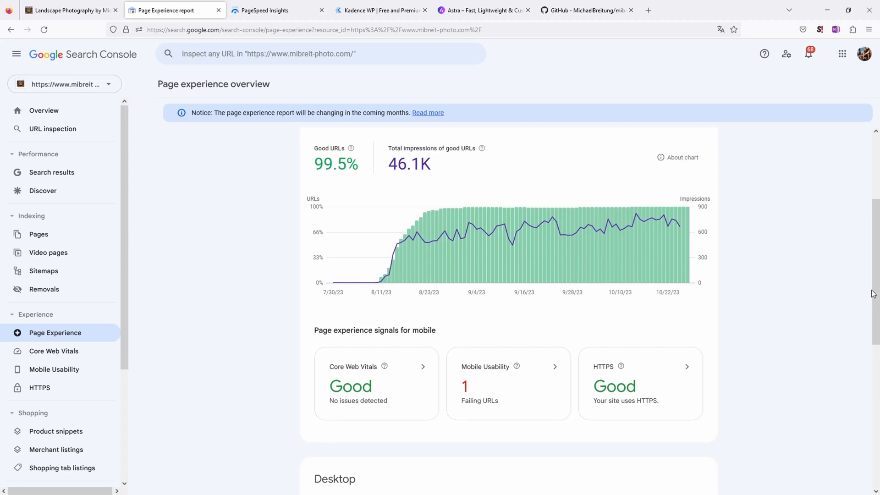
mouse_move(352, 156)
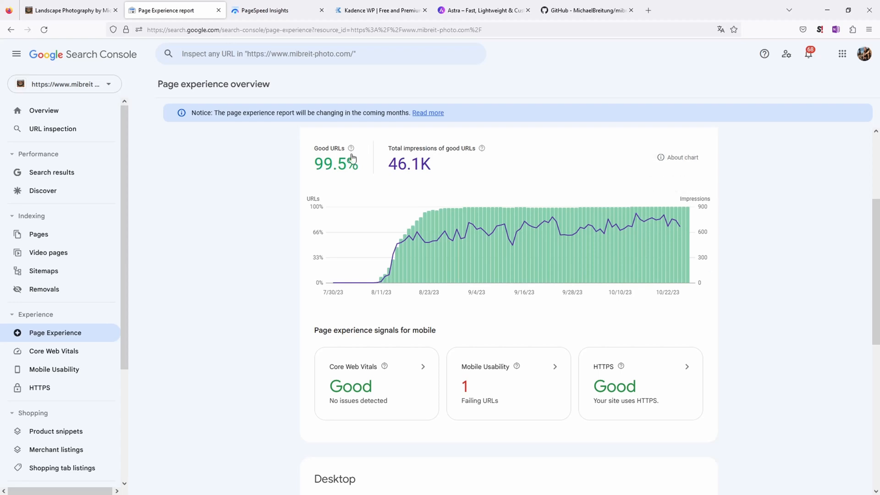
mouse_move(362, 247)
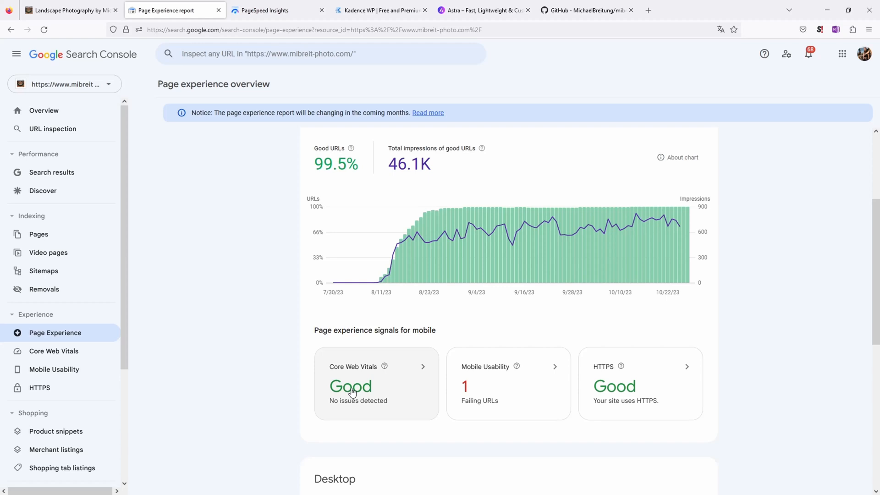
mouse_move(363, 361)
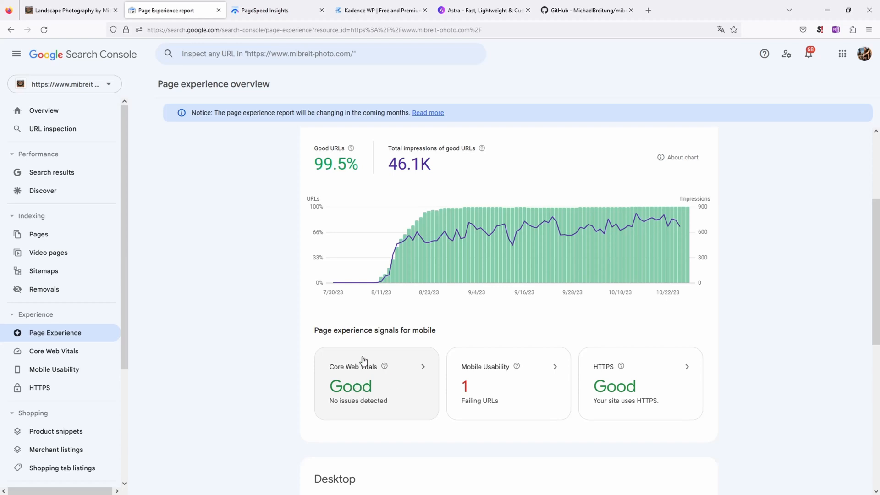
mouse_move(362, 271)
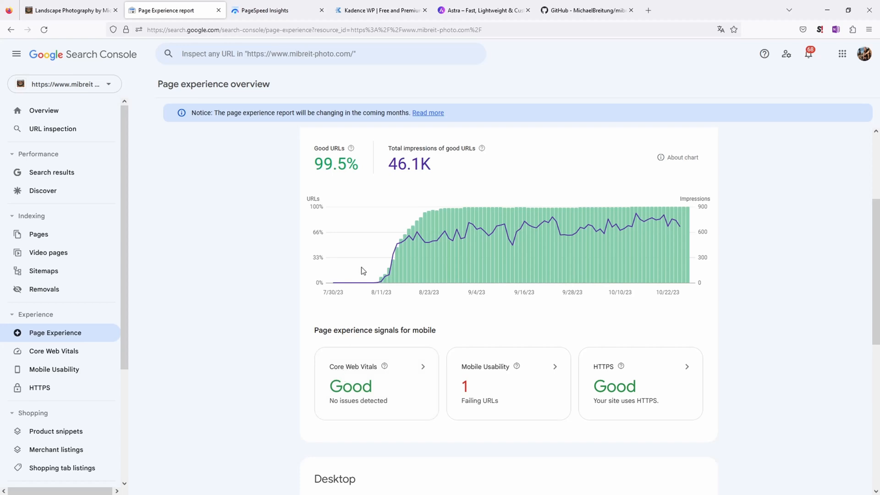
Step: Scroll the mobile PageSpeed report to the 98, 100, 95, 100 diagnostic scores
click(268, 10)
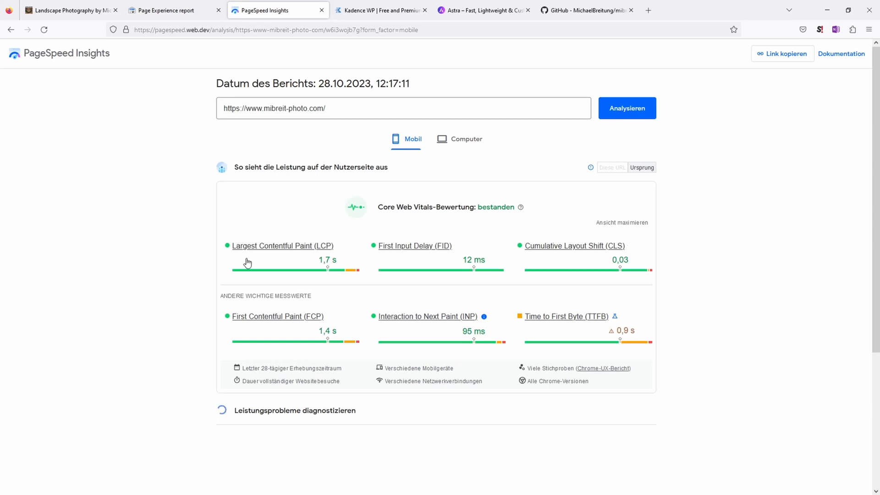
mouse_move(575, 288)
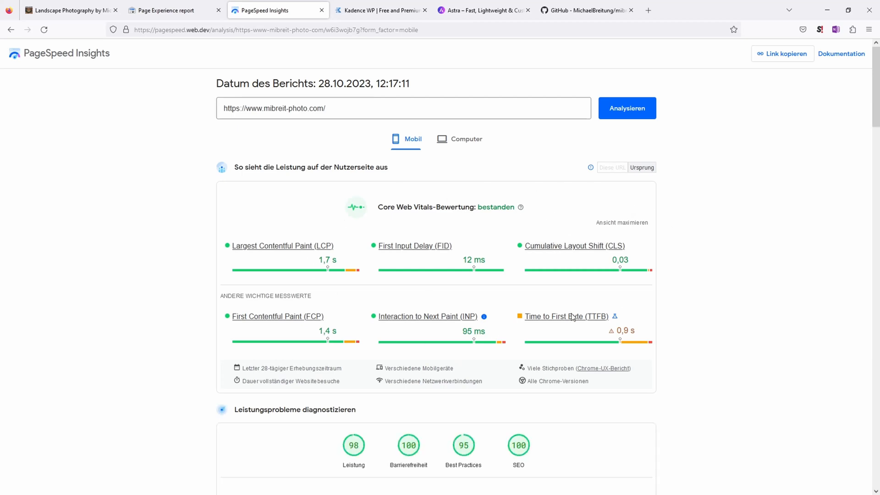
mouse_move(423, 220)
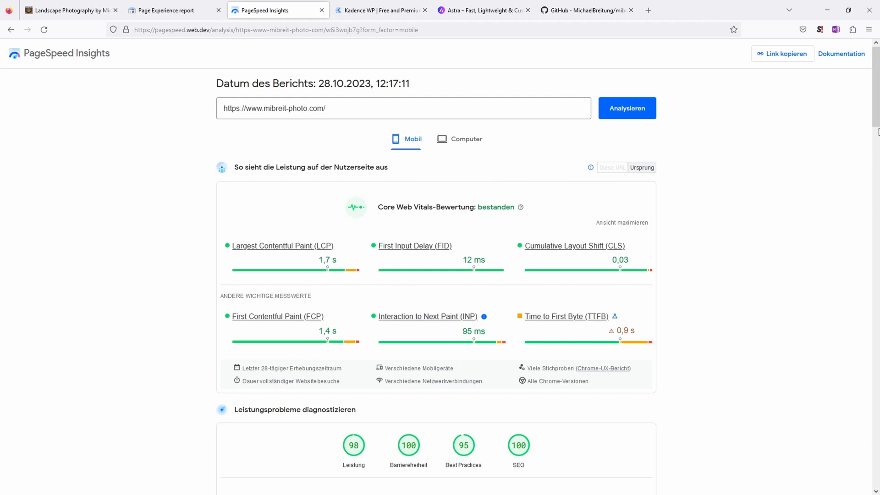
scroll(down, 3)
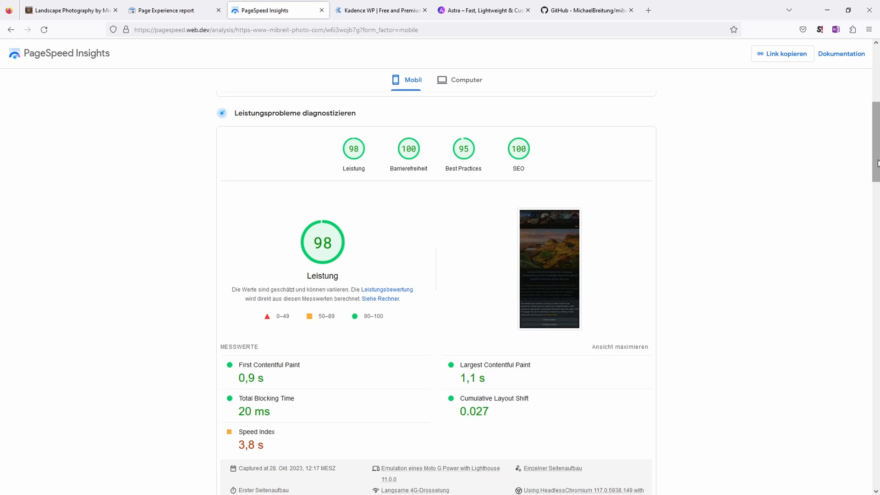
mouse_move(315, 174)
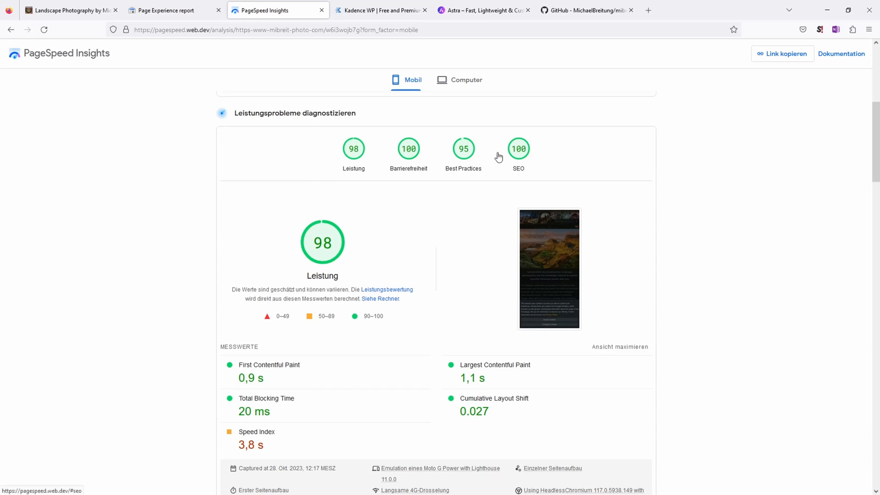
mouse_move(875, 117)
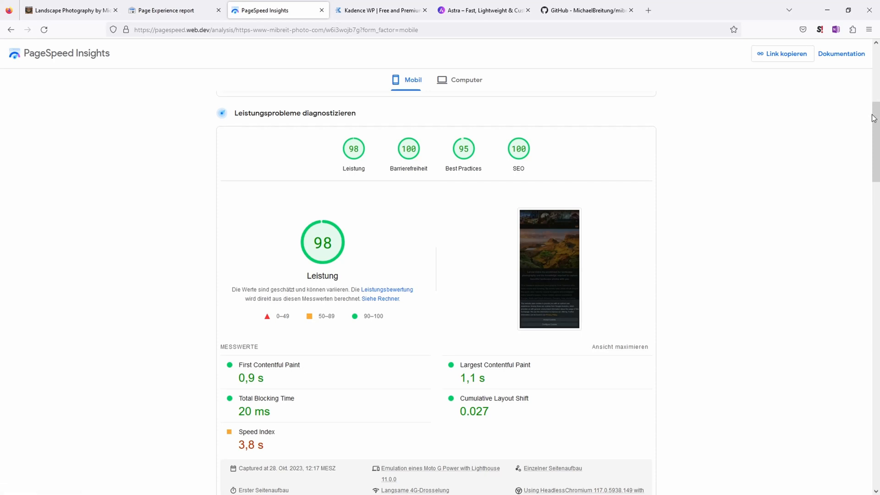
mouse_move(352, 150)
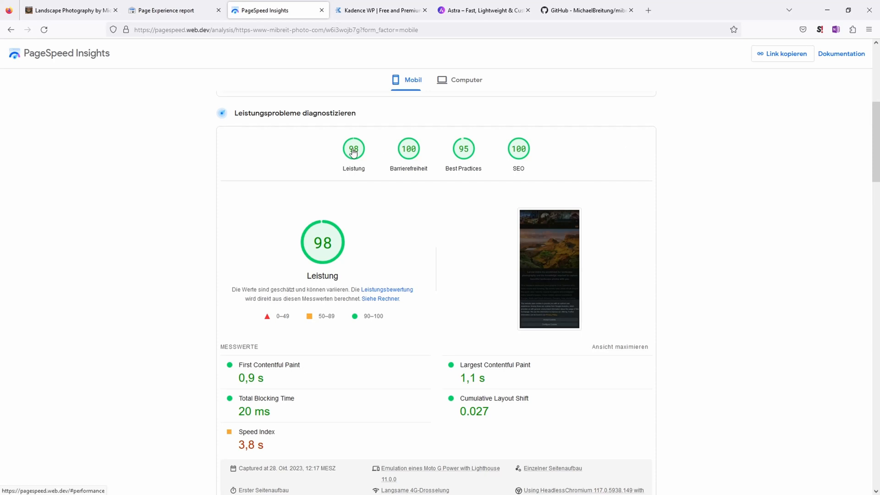
mouse_move(349, 156)
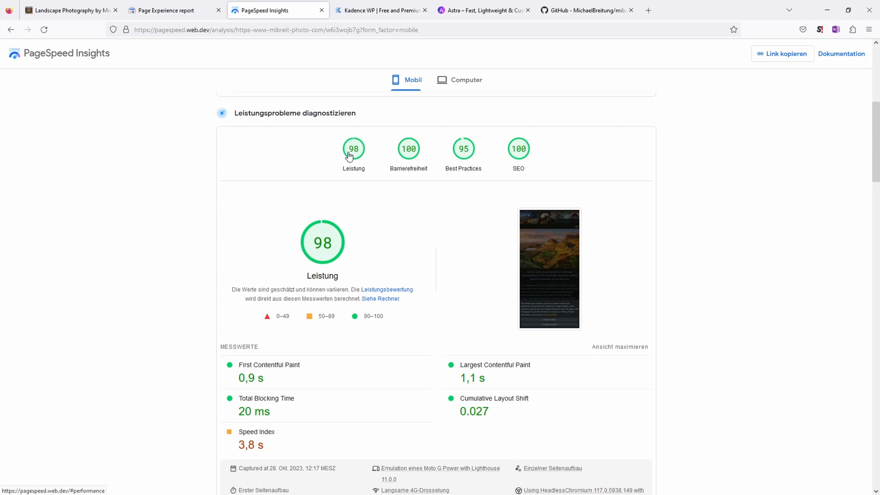
mouse_move(748, 162)
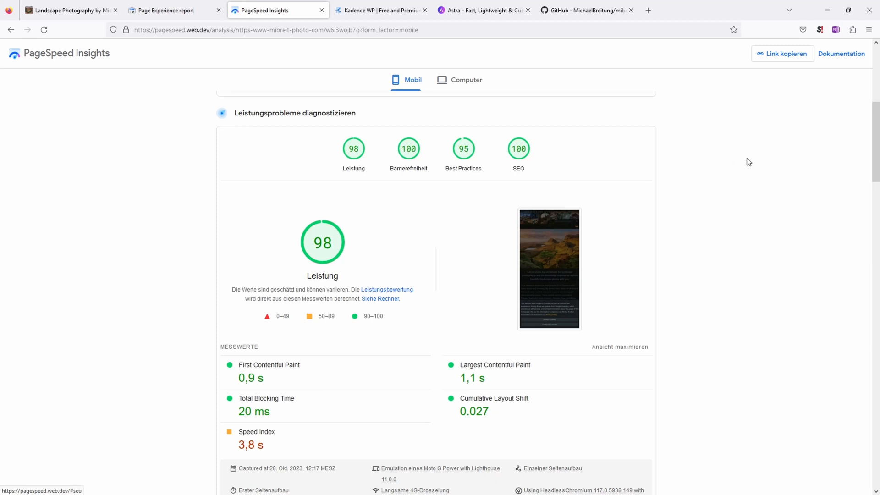
mouse_move(706, 172)
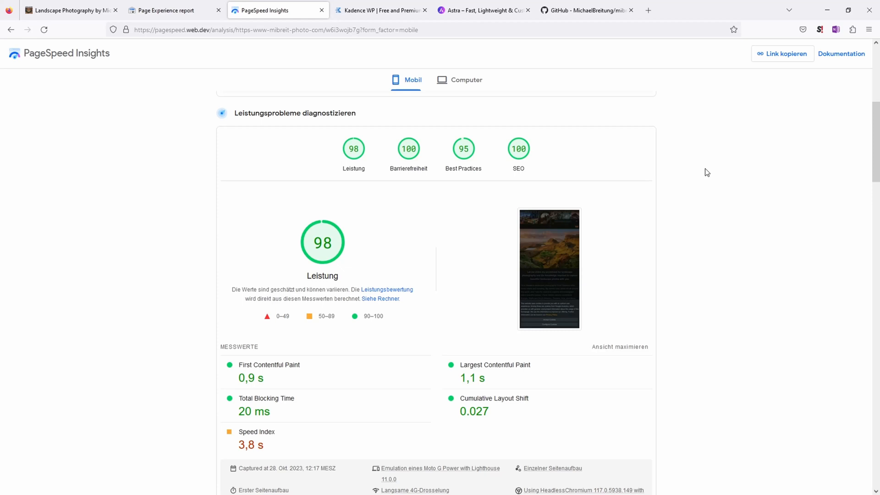
mouse_move(385, 143)
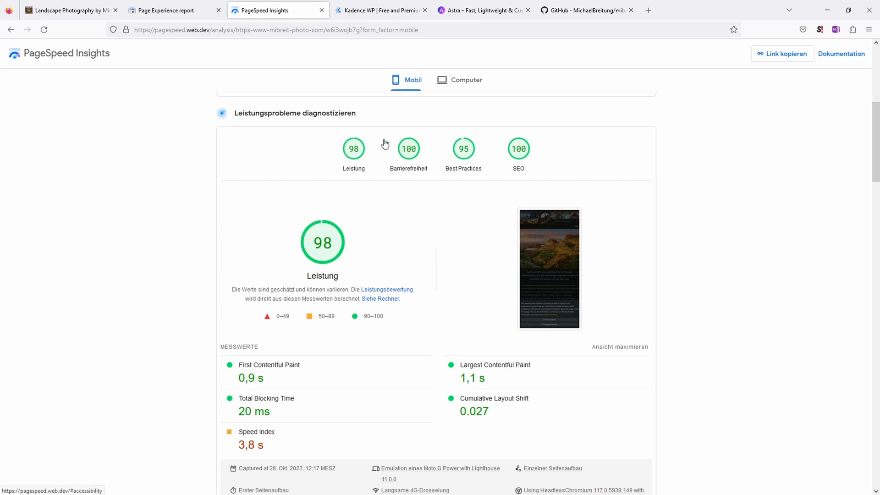
Step: Review the image-resizing recommendations, then show the Landscape Photography homepage
scroll(down, 3)
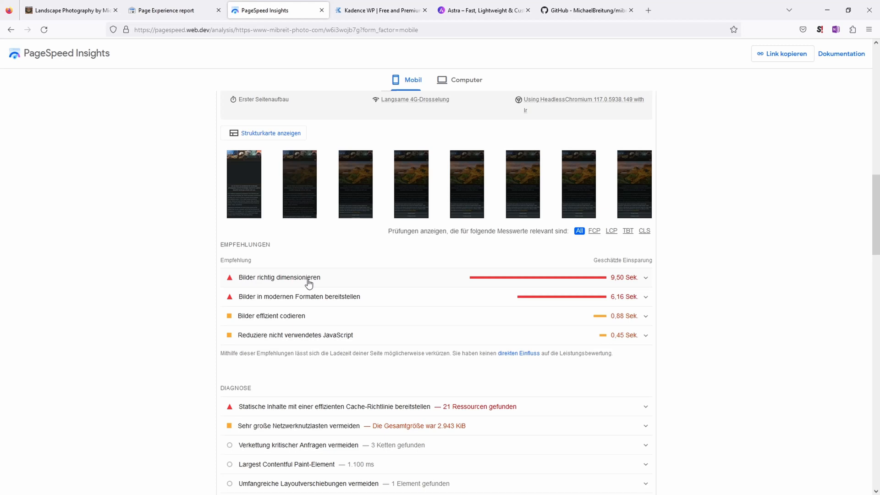
mouse_move(316, 286)
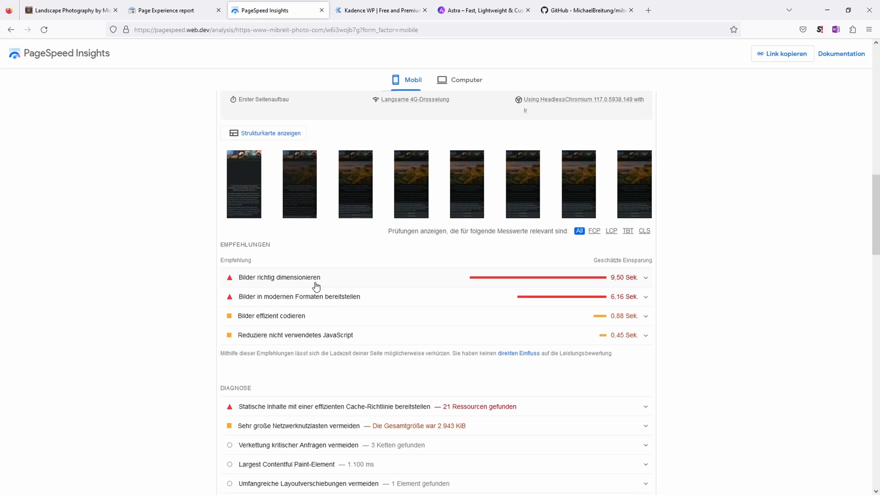
mouse_move(291, 252)
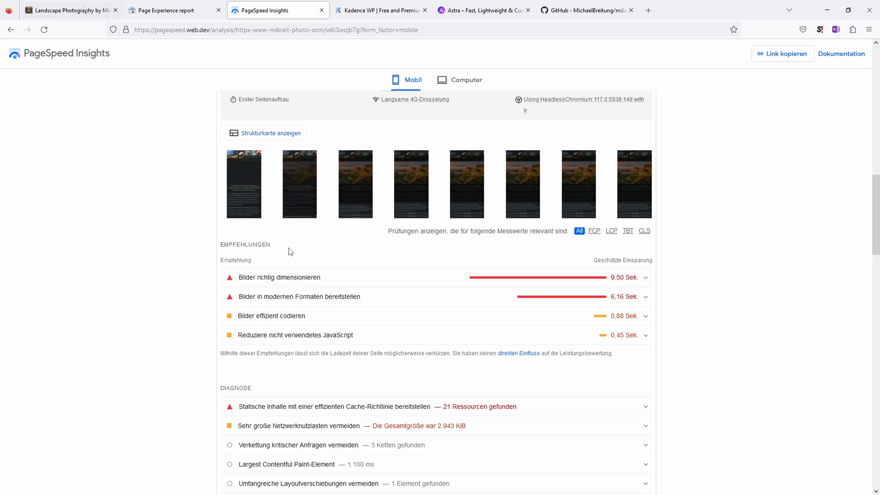
click(74, 10)
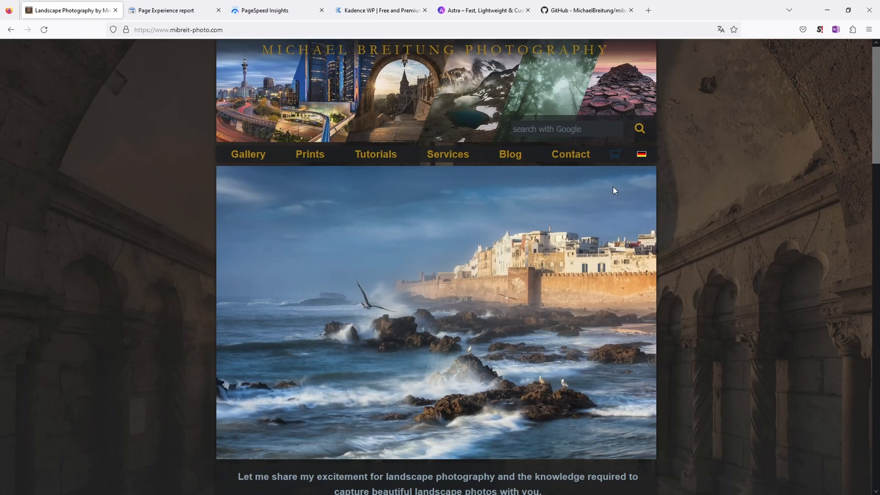
mouse_move(248, 161)
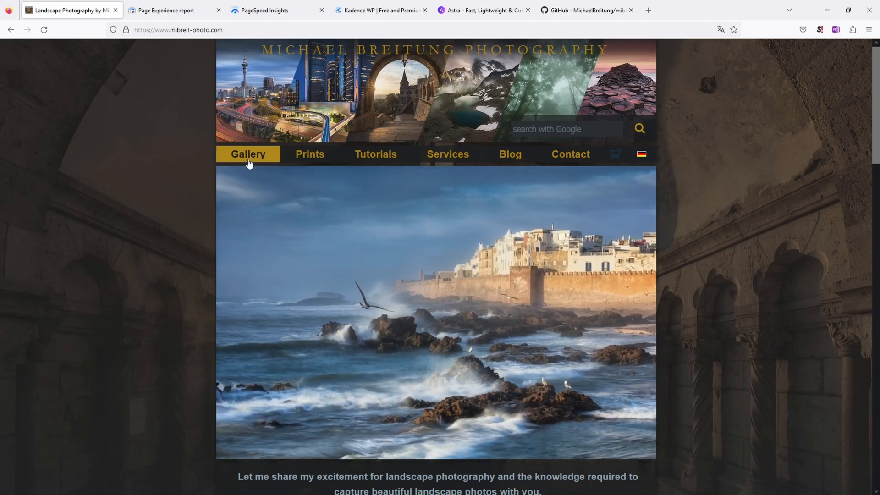
Step: Open the Gallery page showing the Favorites lighthouse photo
click(248, 154)
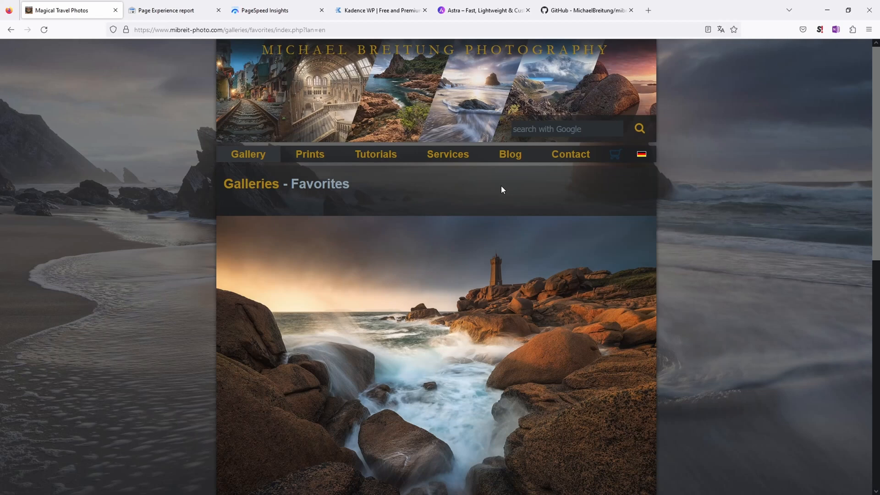
Step: Return to PageSpeed's filmstrip and image recommendations, with 9.50 s resizing savings
click(265, 10)
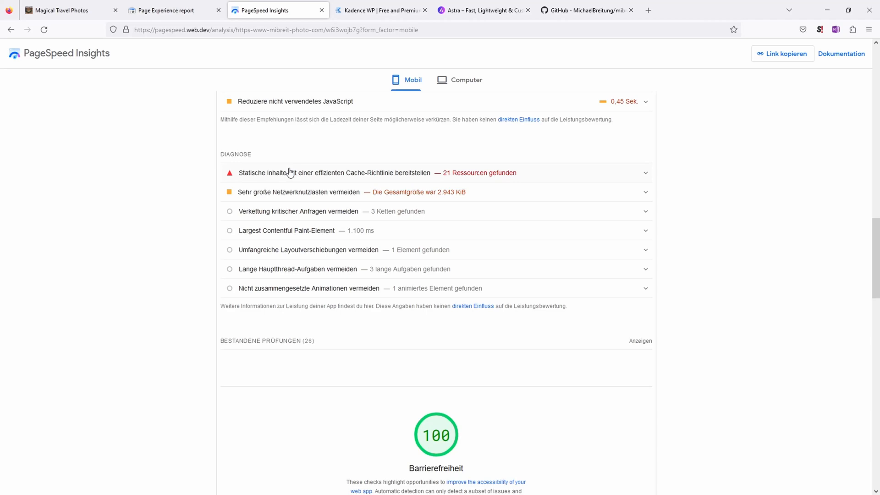
mouse_move(843, 309)
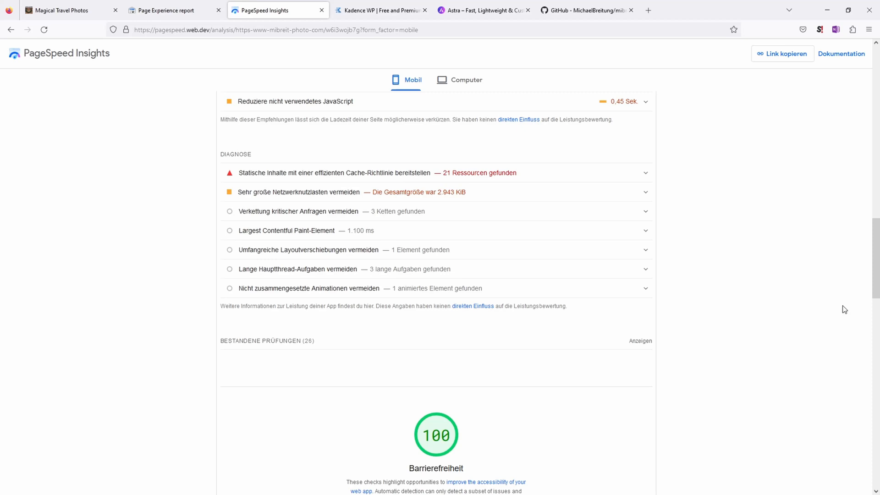
scroll(up, 3)
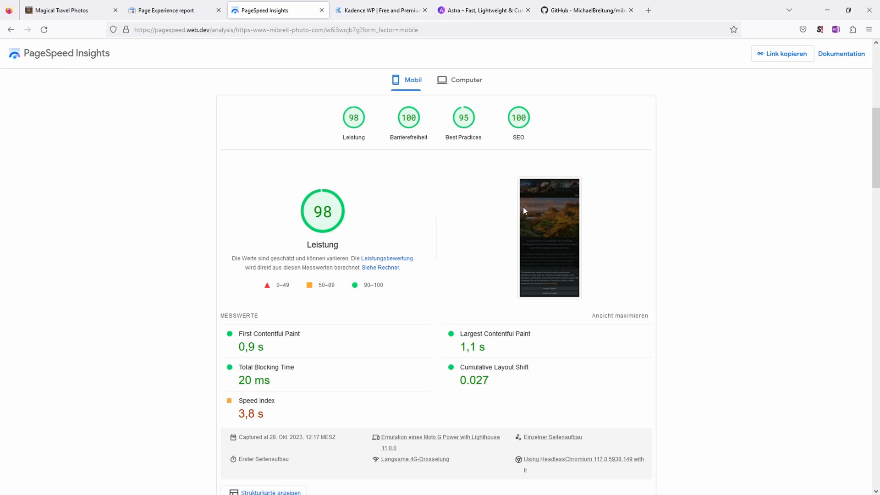
scroll(down, 3)
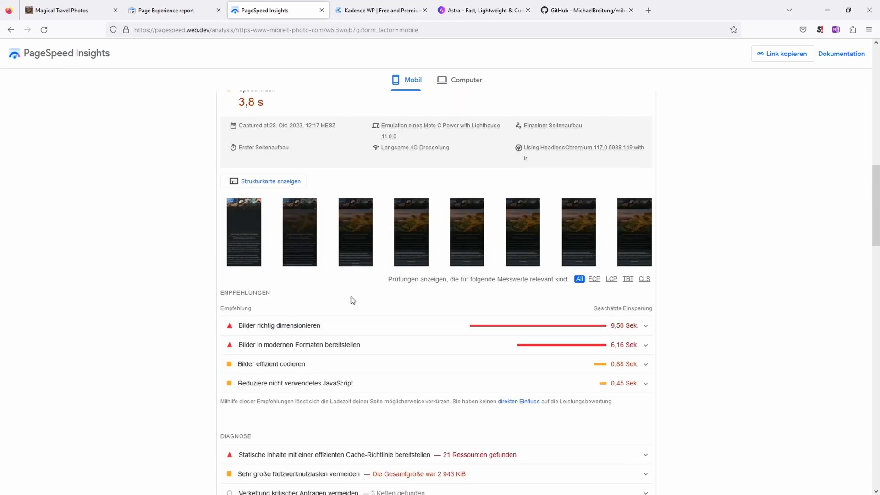
scroll(down, 3)
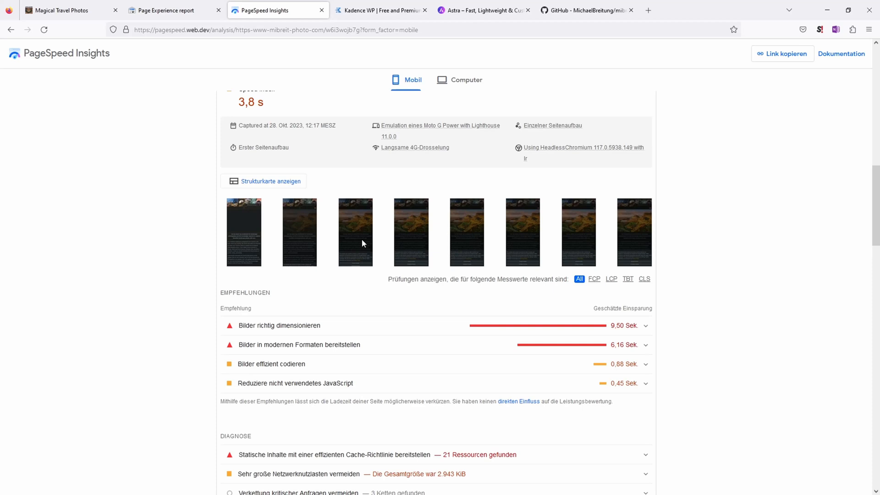
mouse_move(491, 329)
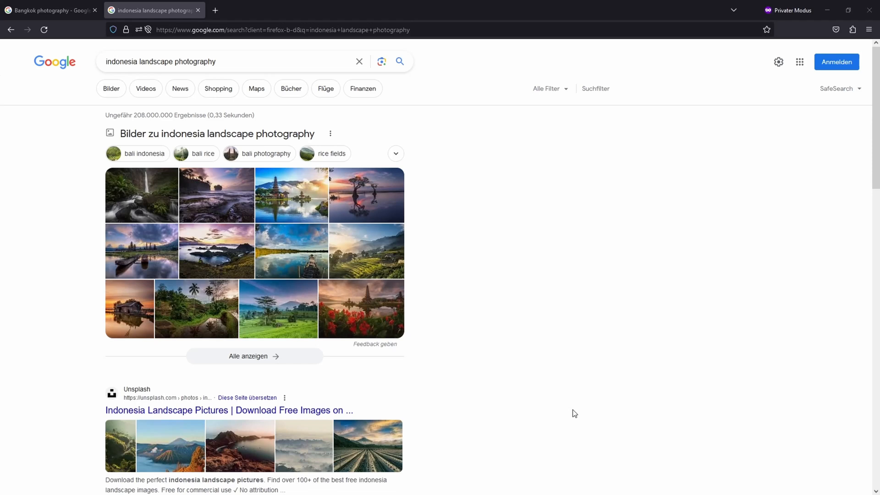
mouse_move(416, 193)
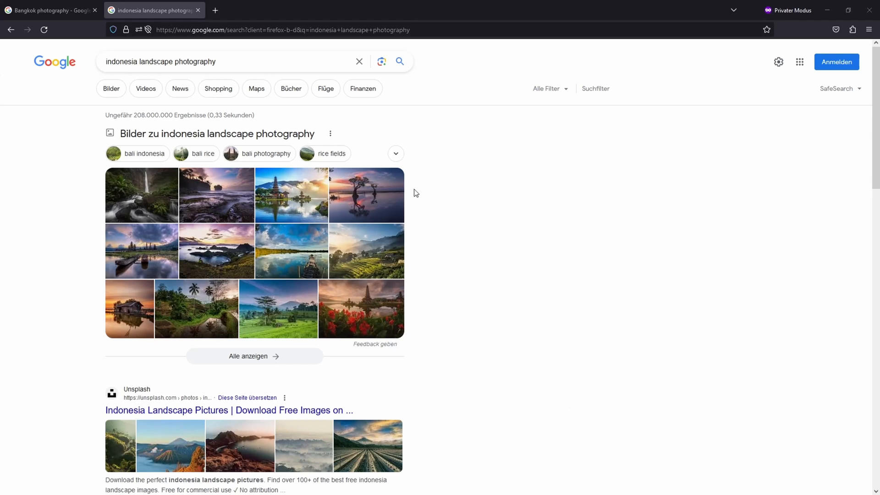
mouse_move(213, 113)
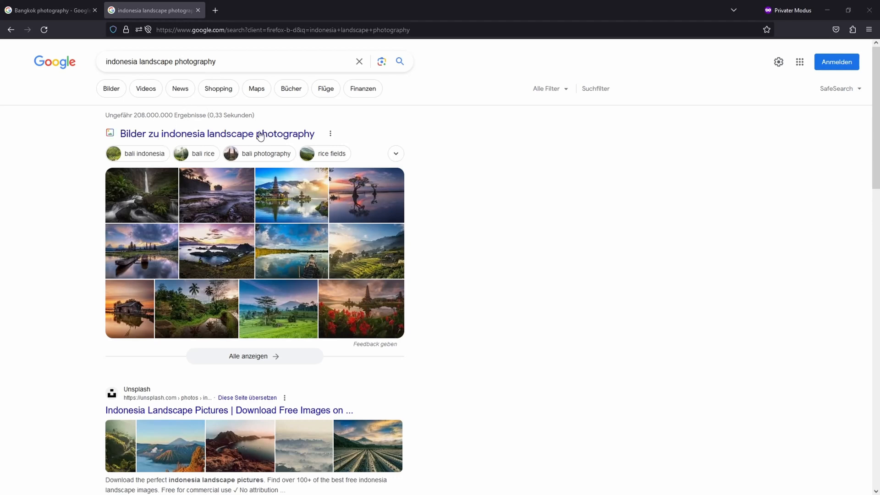
mouse_move(257, 134)
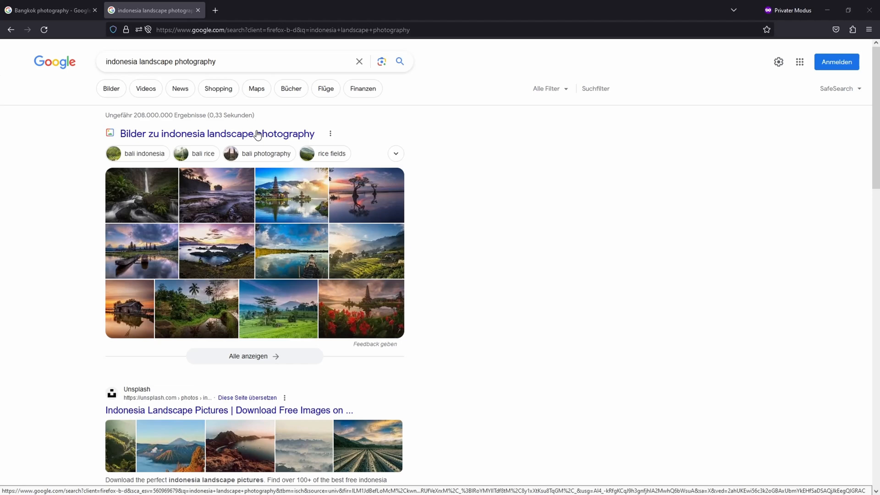
mouse_move(250, 126)
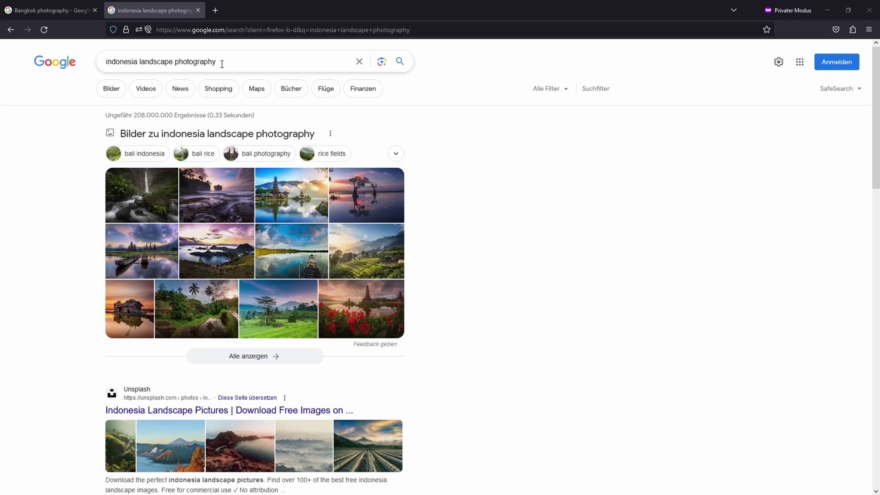
mouse_move(408, 112)
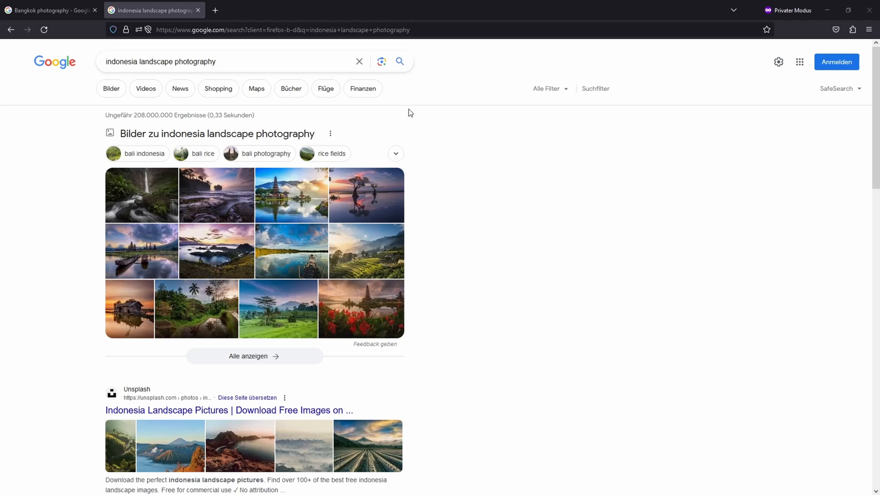
mouse_move(453, 129)
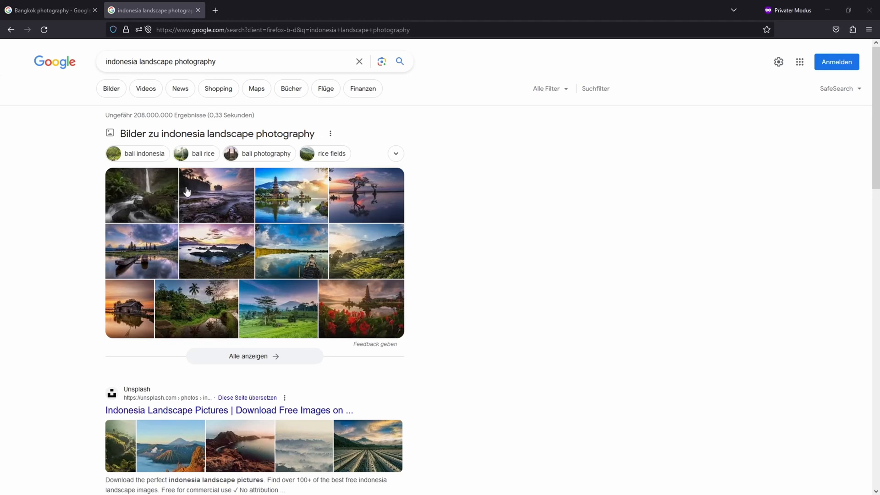
mouse_move(216, 191)
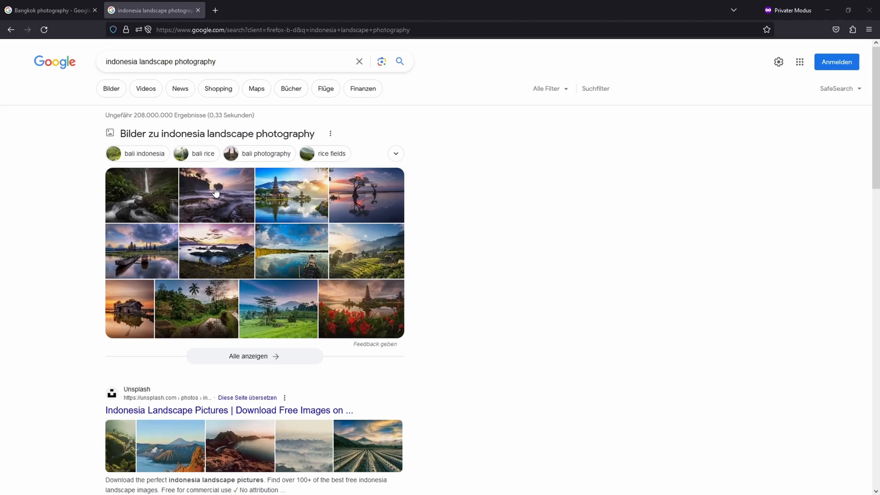
Step: Browse the indonesia landscape photography results, then return to Bangkok photography results
scroll(down, 3)
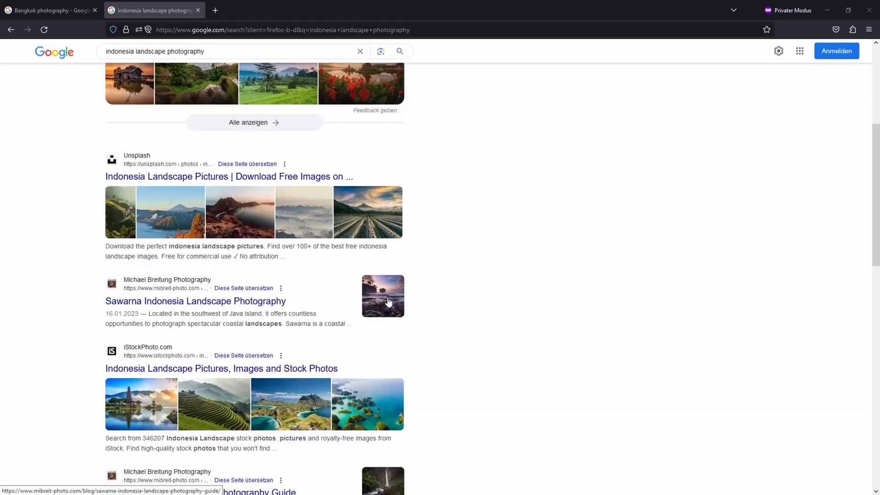
scroll(down, 3)
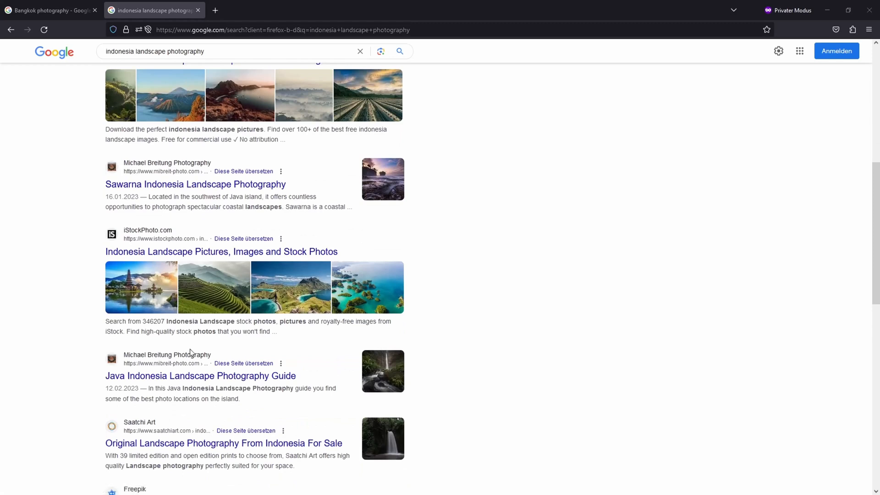
mouse_move(192, 376)
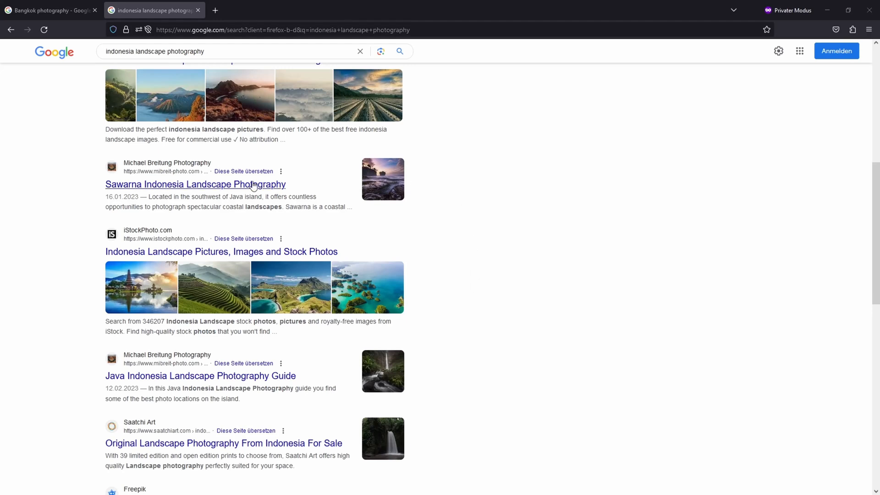
mouse_move(136, 184)
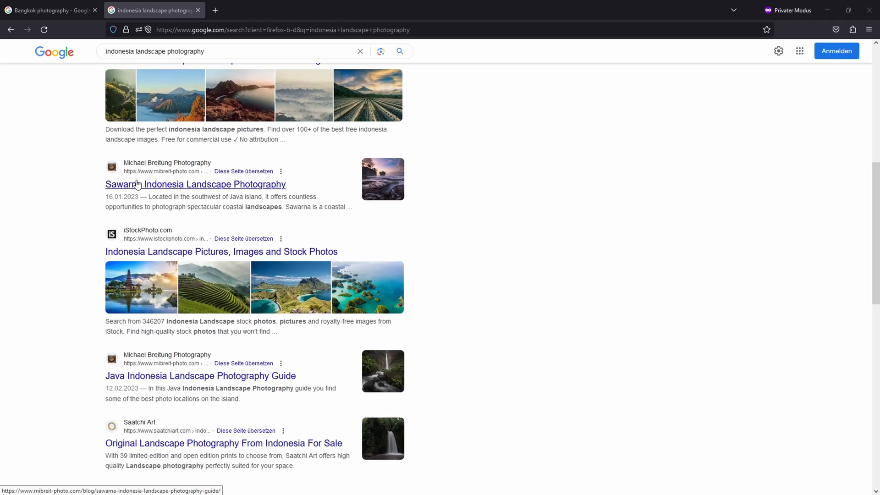
mouse_move(370, 187)
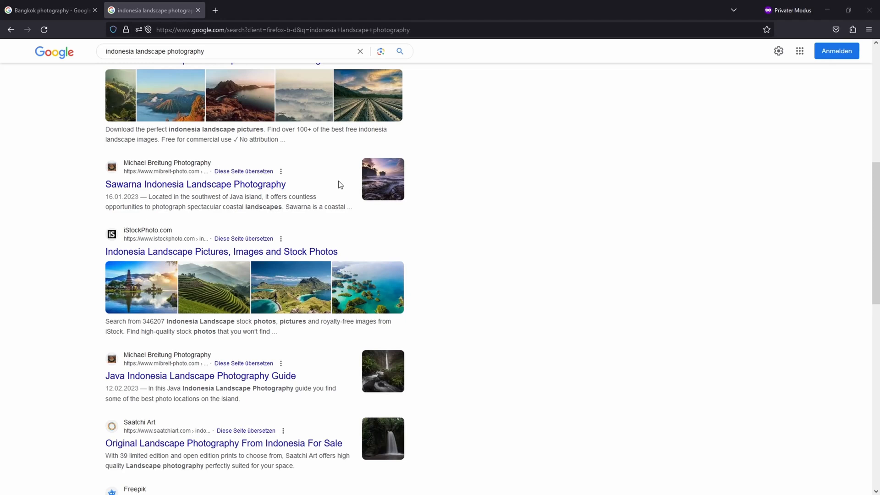
mouse_move(321, 194)
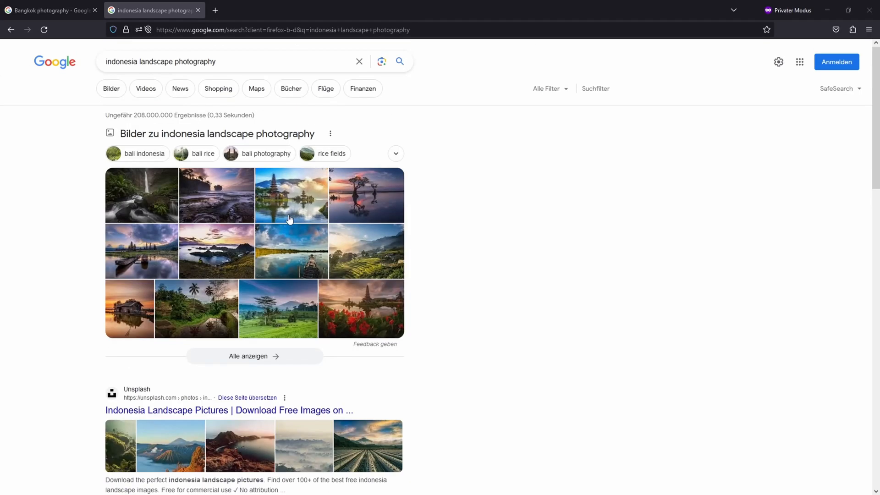
mouse_move(234, 204)
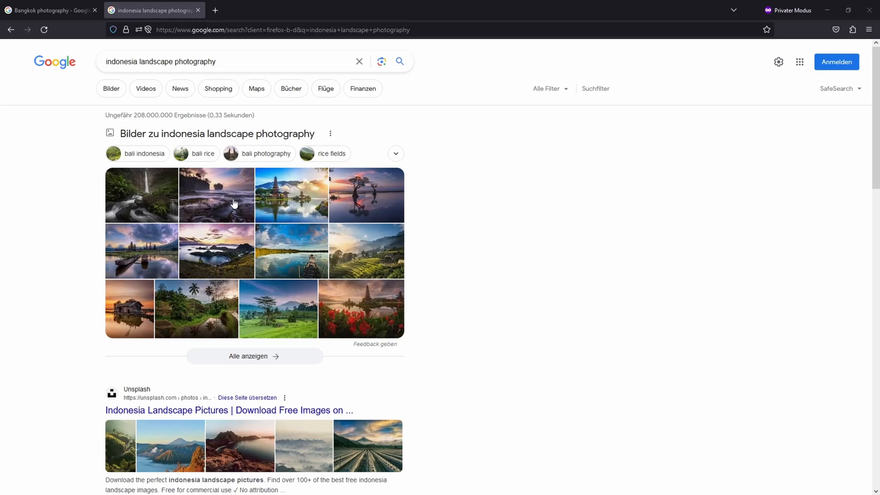
mouse_move(543, 263)
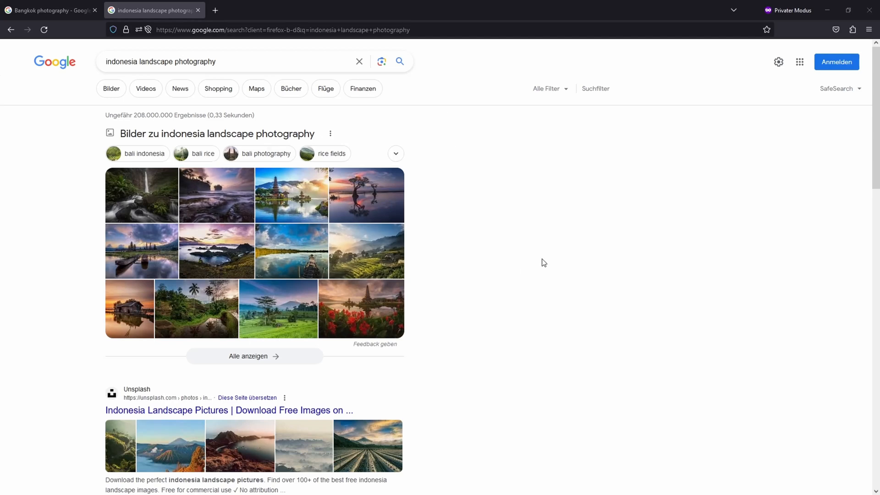
mouse_move(550, 267)
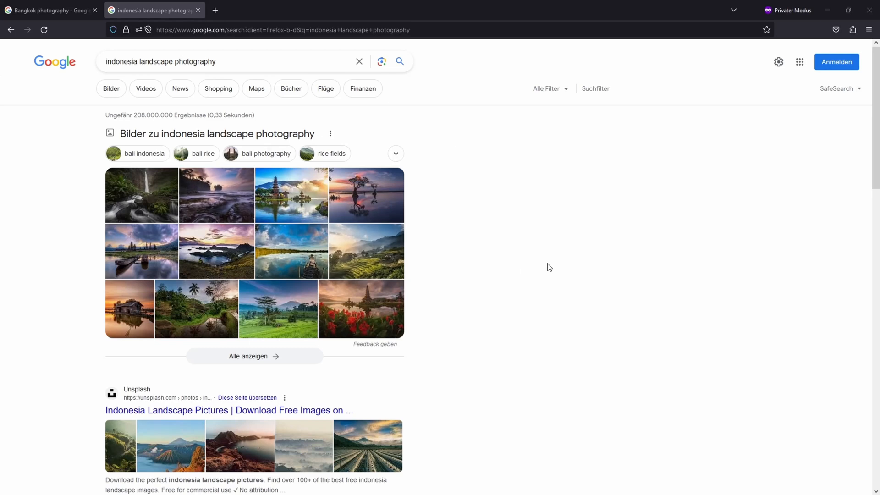
scroll(down, 3)
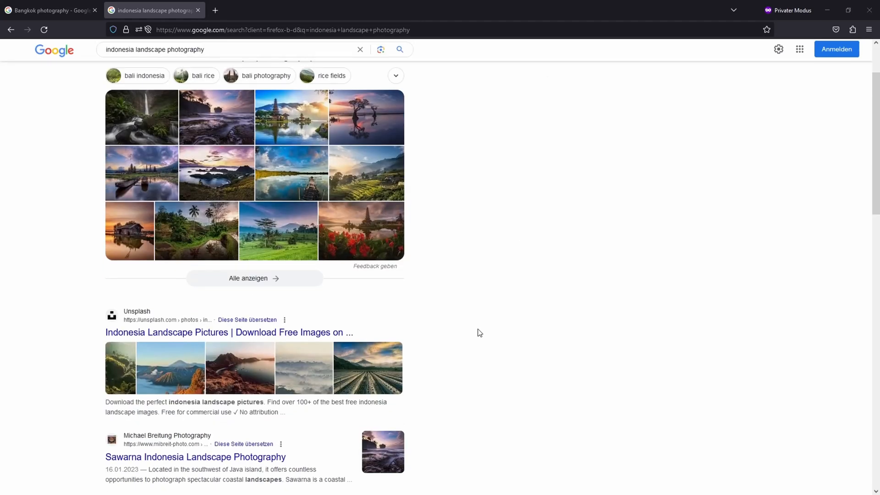
scroll(down, 3)
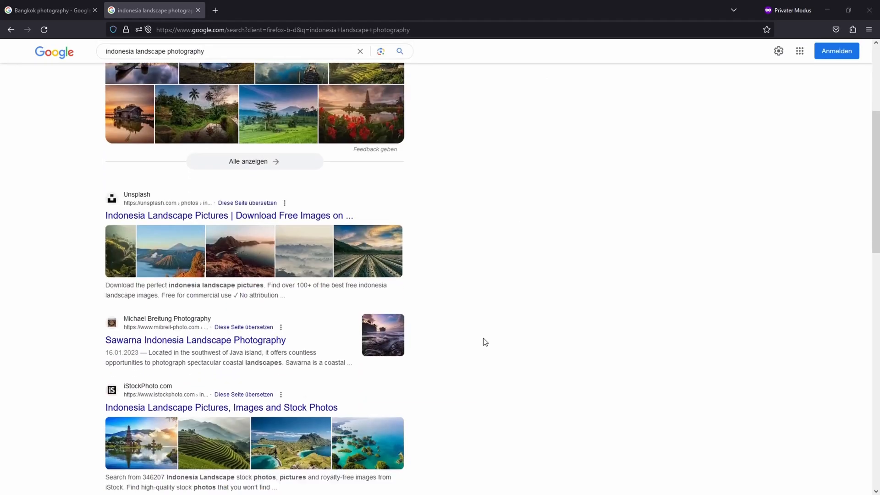
scroll(down, 3)
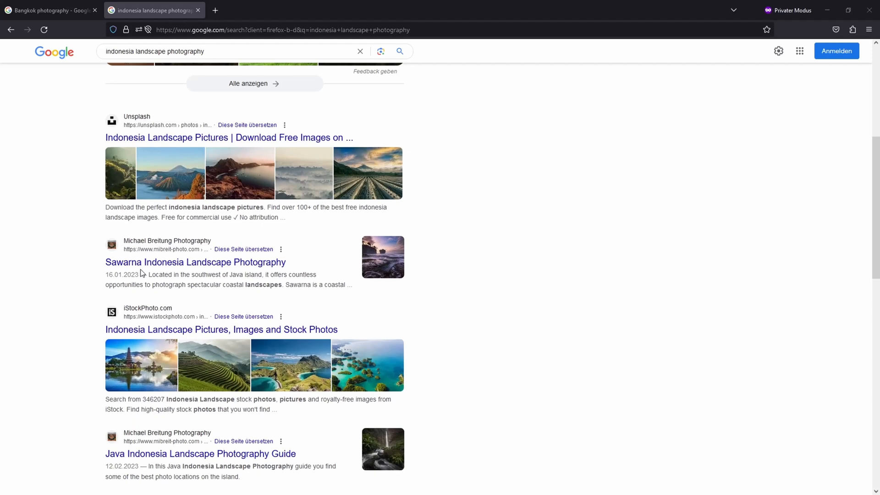
scroll(down, 3)
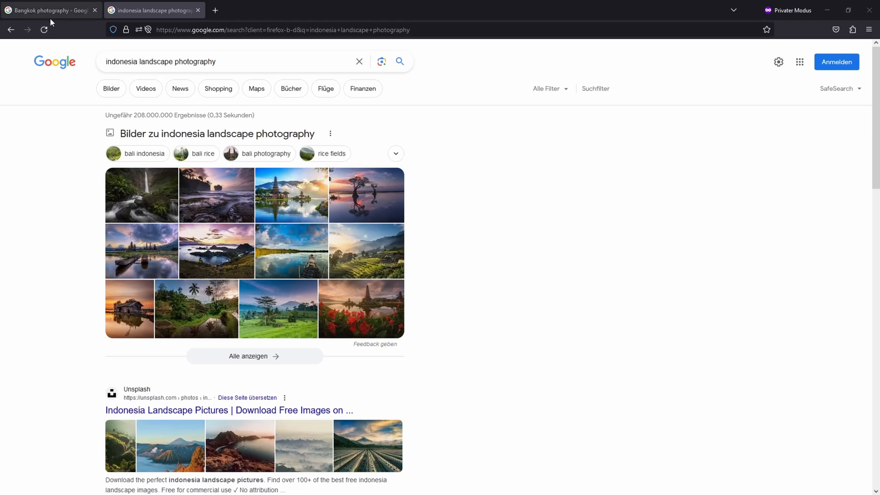
click(51, 10)
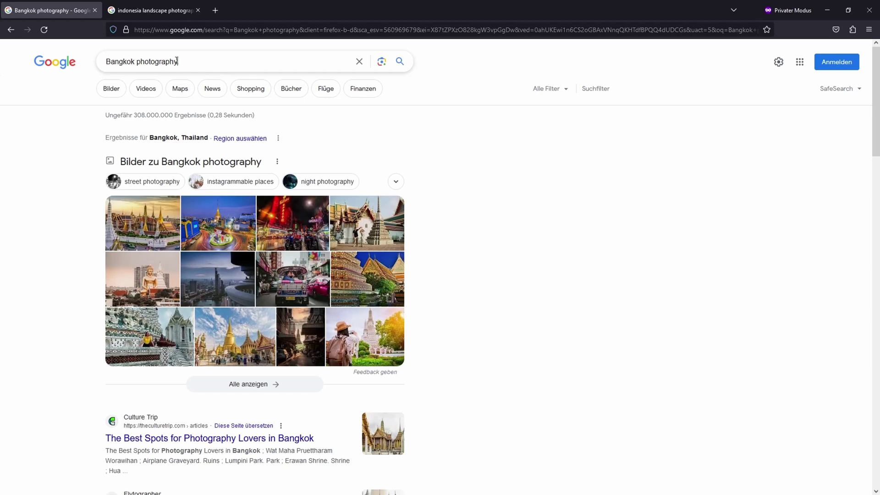
click(139, 61)
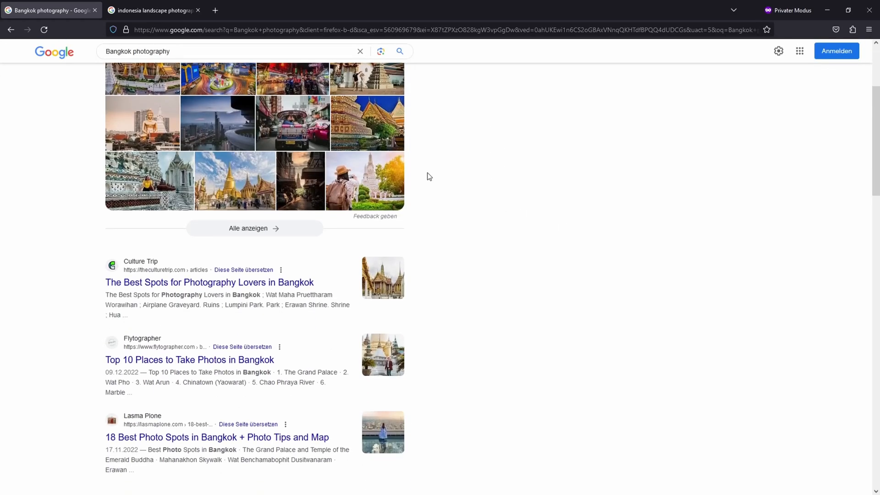
scroll(down, 3)
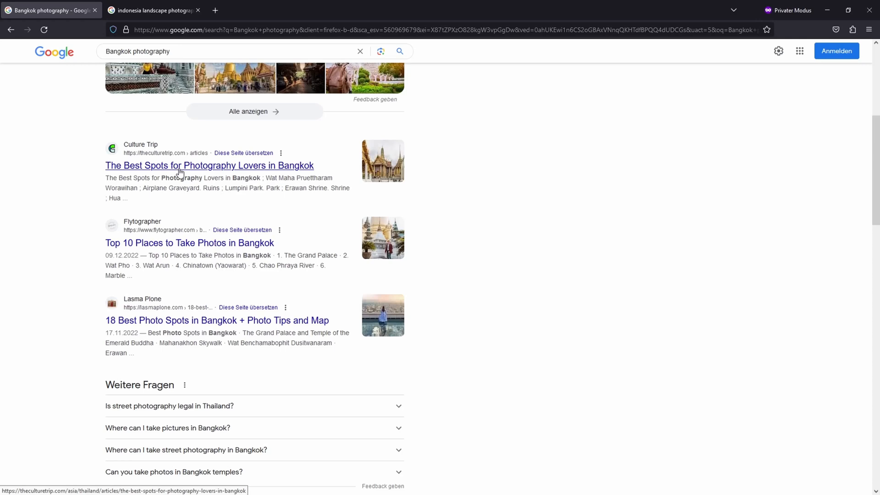
scroll(down, 3)
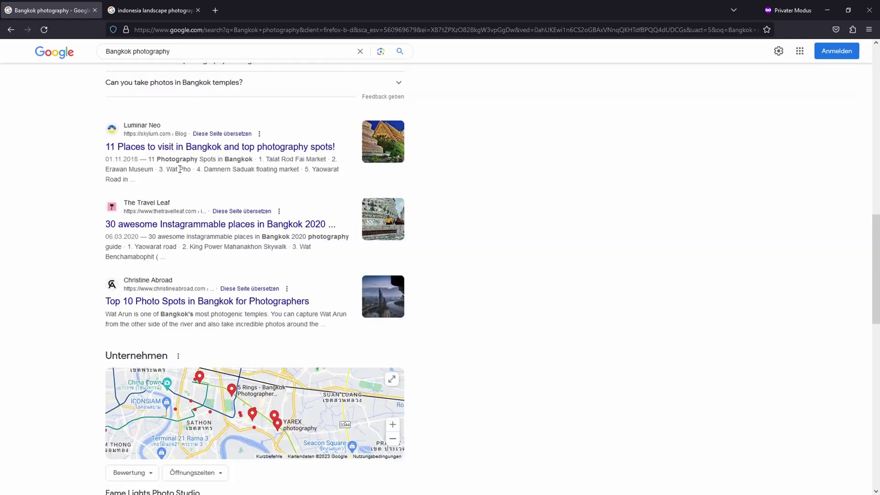
scroll(down, 3)
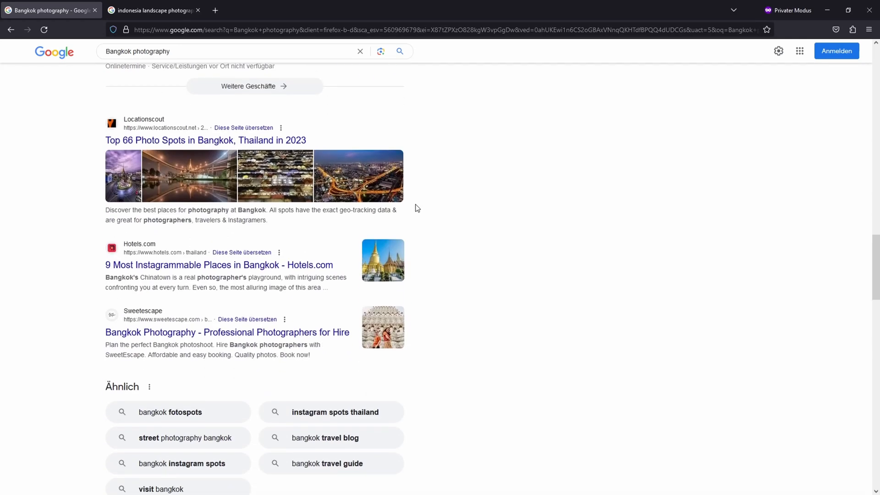
scroll(down, 3)
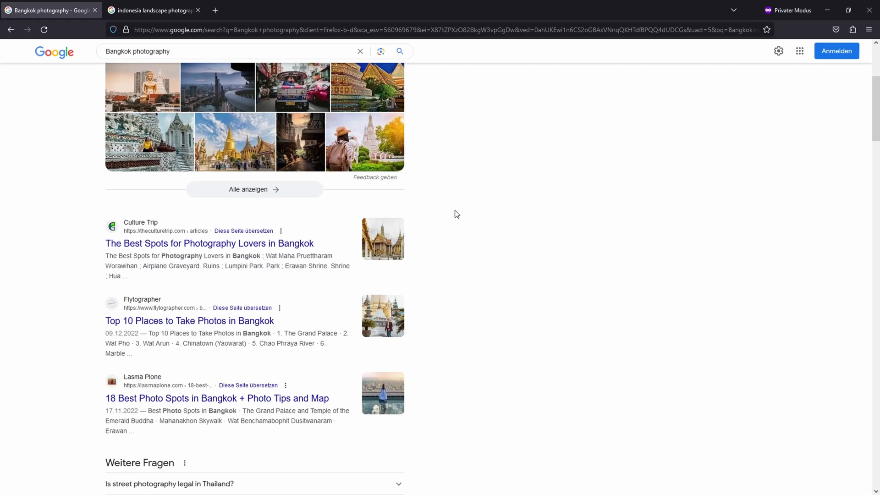
mouse_move(444, 199)
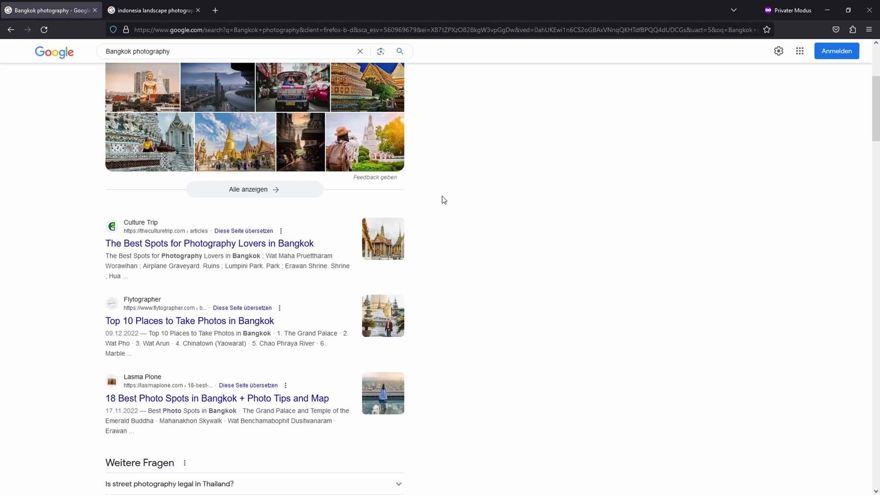
mouse_move(356, 236)
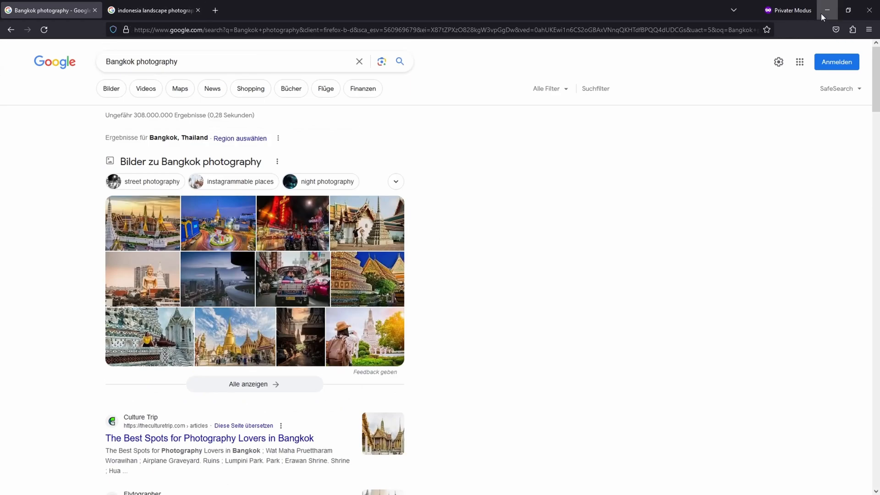
mouse_move(832, 10)
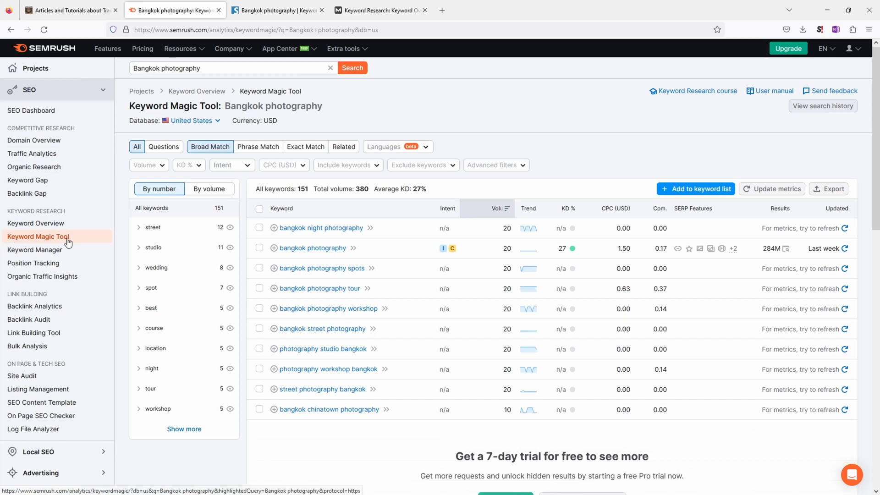
mouse_move(172, 126)
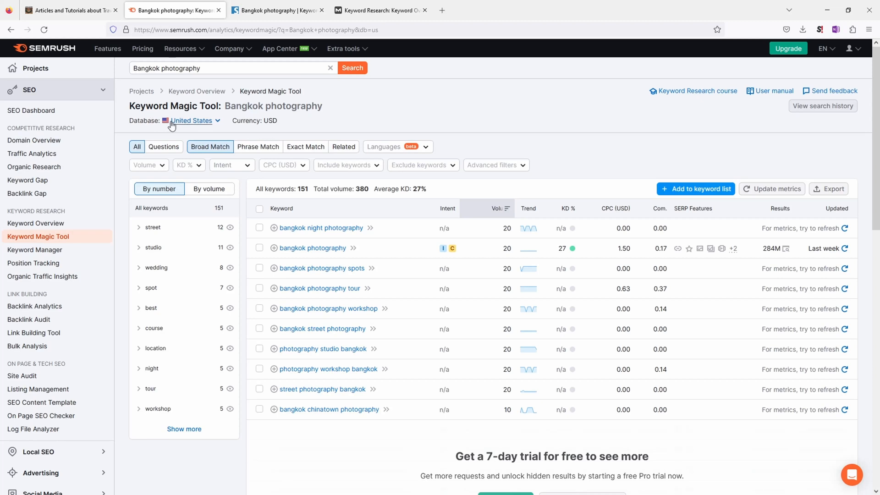
mouse_move(188, 125)
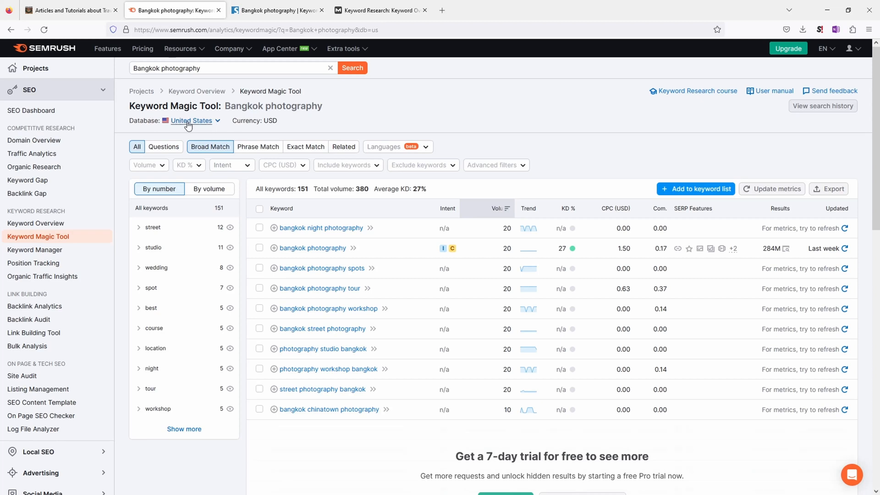
mouse_move(225, 109)
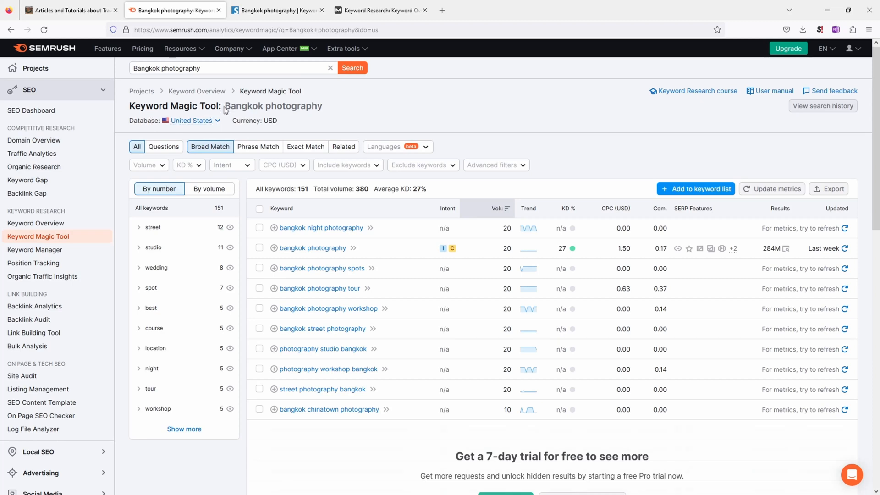
mouse_move(341, 110)
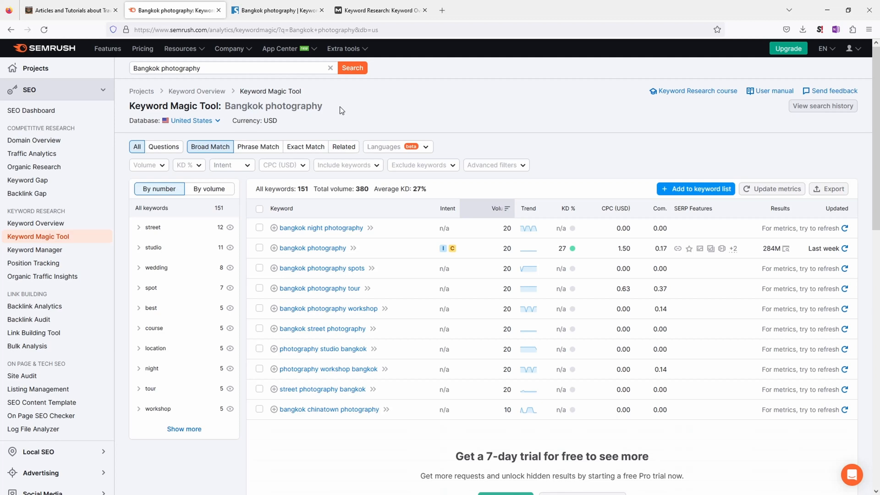
mouse_move(506, 213)
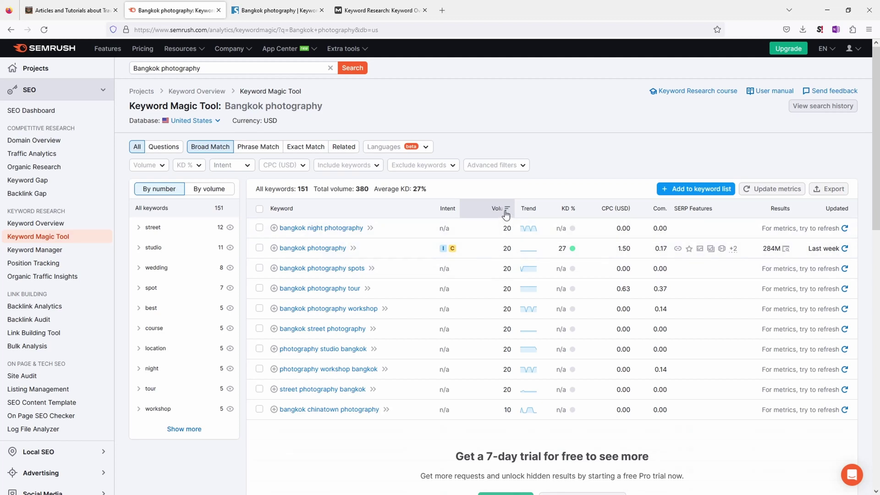
mouse_move(330, 253)
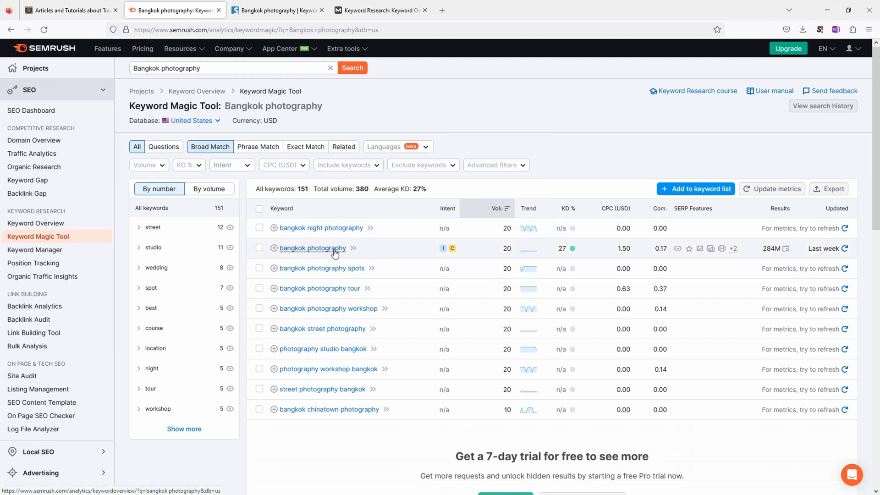
mouse_move(500, 253)
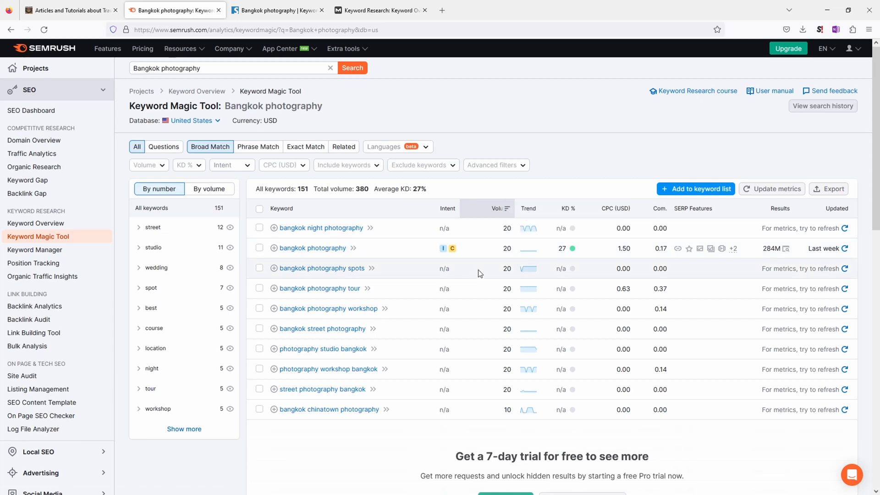
mouse_move(333, 264)
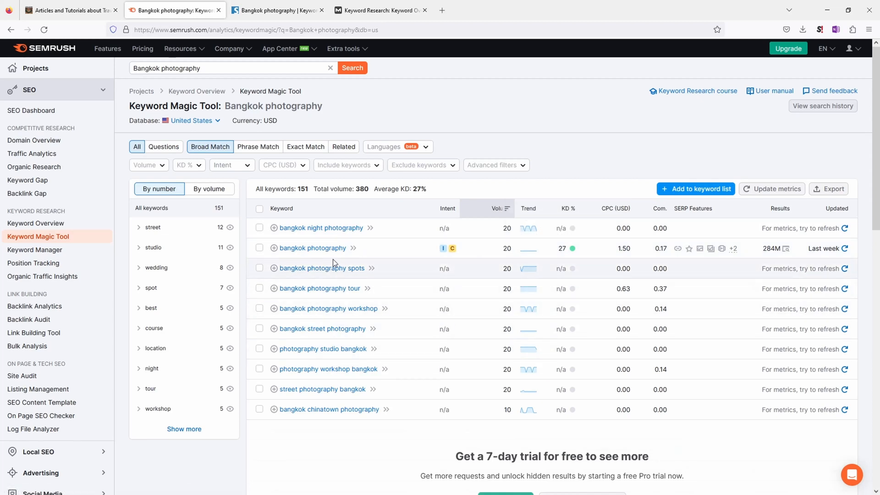
mouse_move(347, 281)
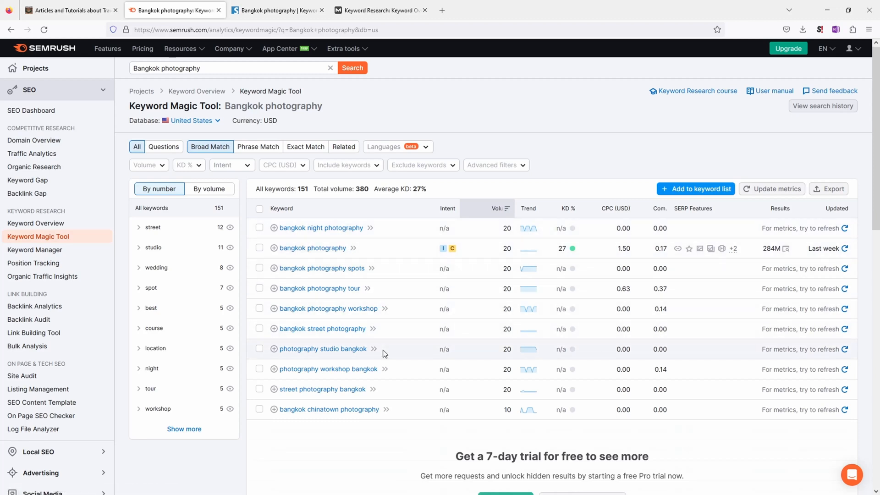
mouse_move(277, 10)
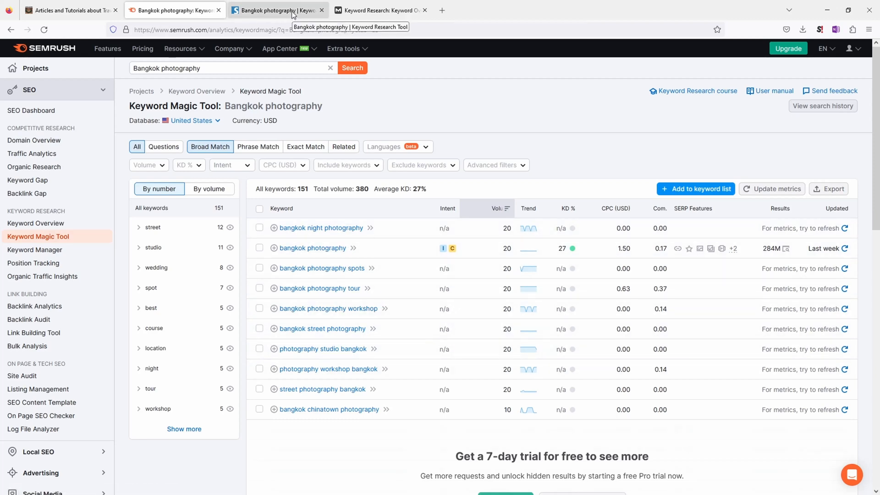
Step: Show Seobility's keyword ideas after reviewing SEMrush's 151 Bangkok photography keywords
click(277, 10)
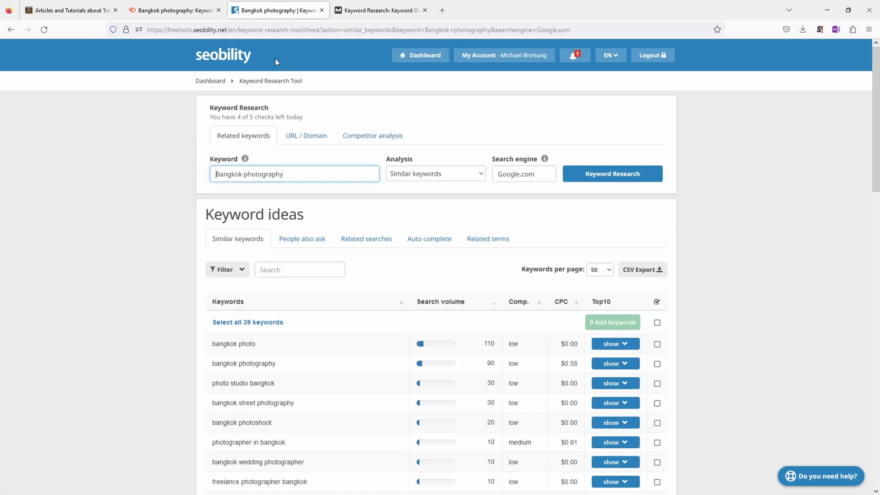
mouse_move(217, 104)
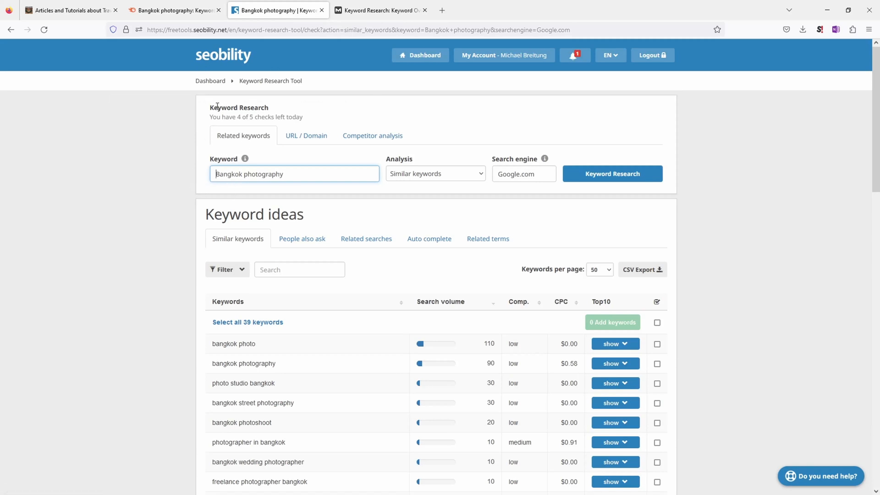
scroll(down, 3)
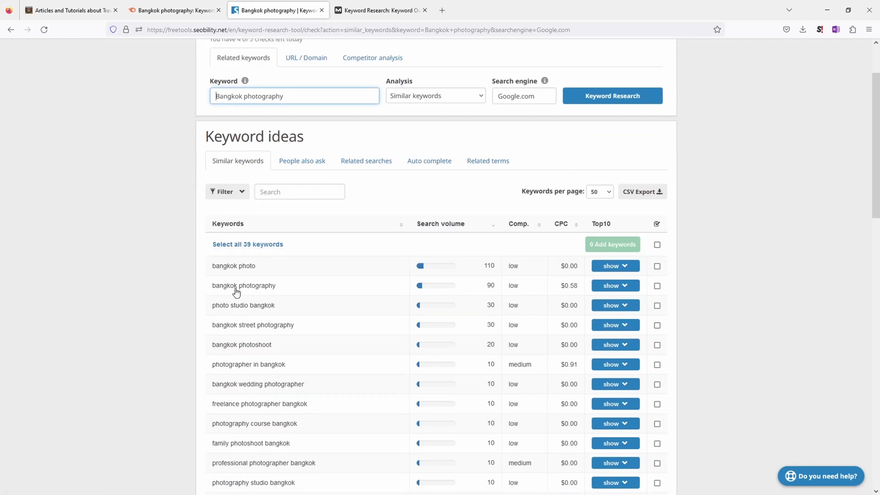
mouse_move(487, 292)
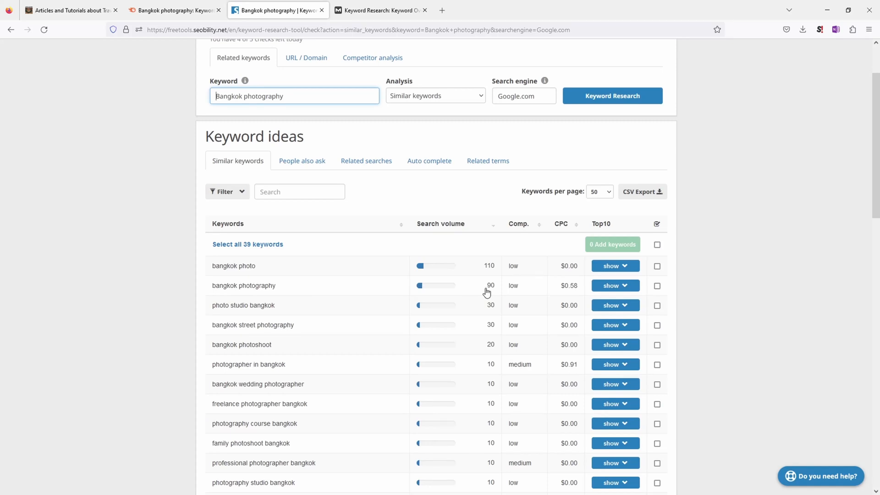
mouse_move(275, 284)
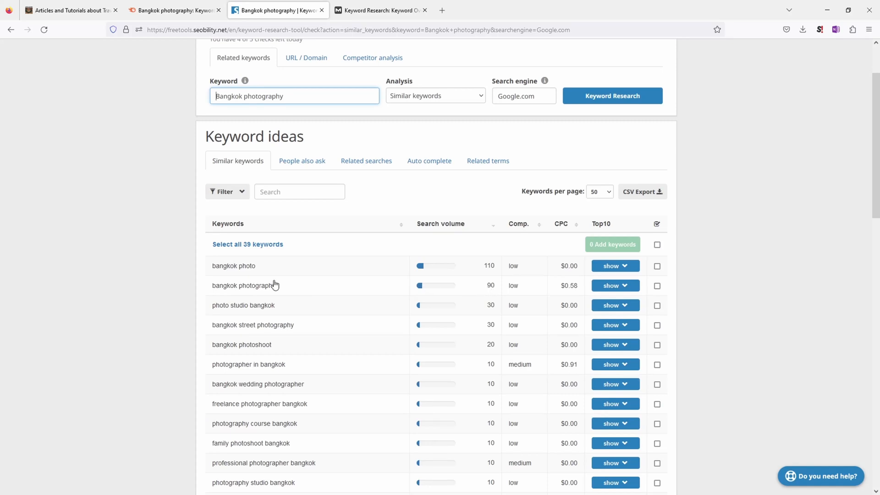
mouse_move(231, 269)
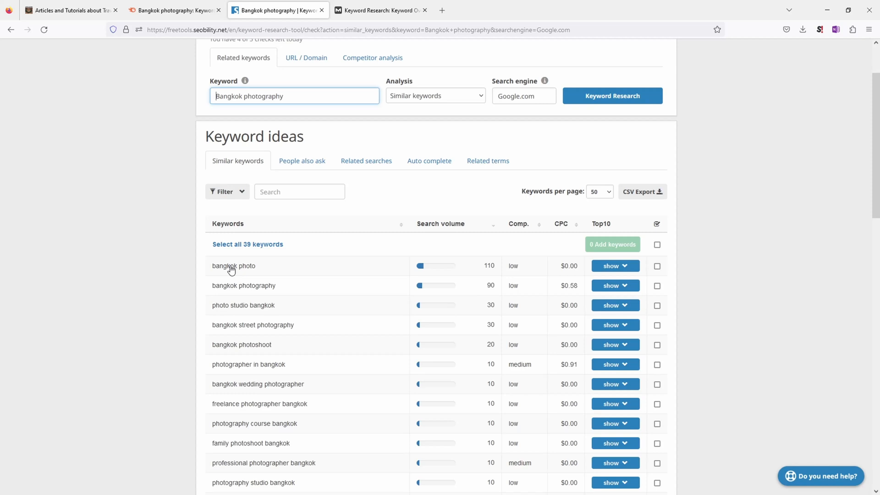
scroll(down, 3)
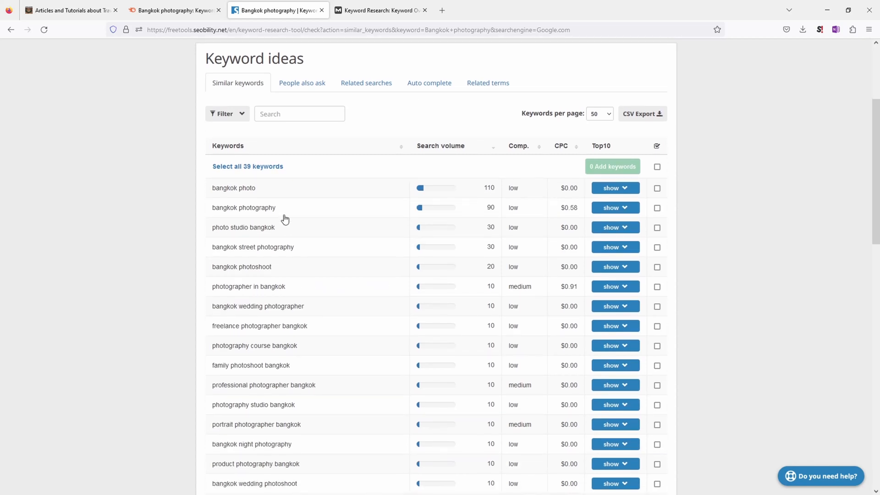
scroll(down, 3)
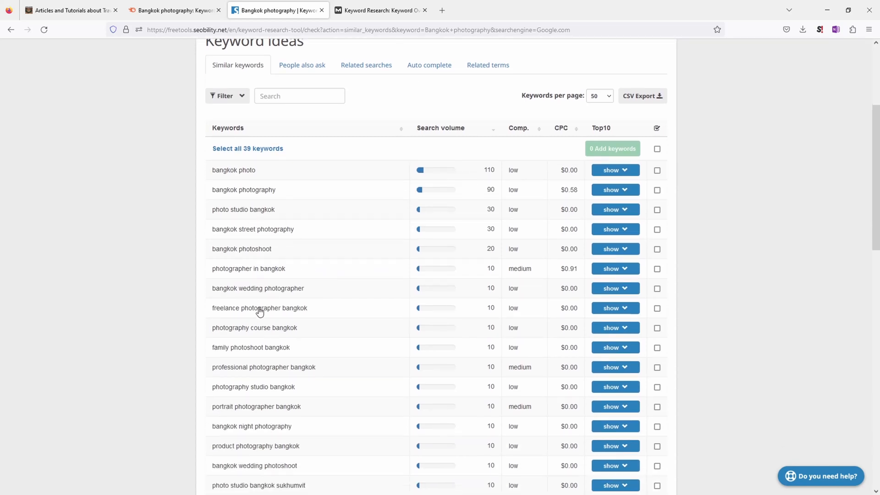
scroll(down, 3)
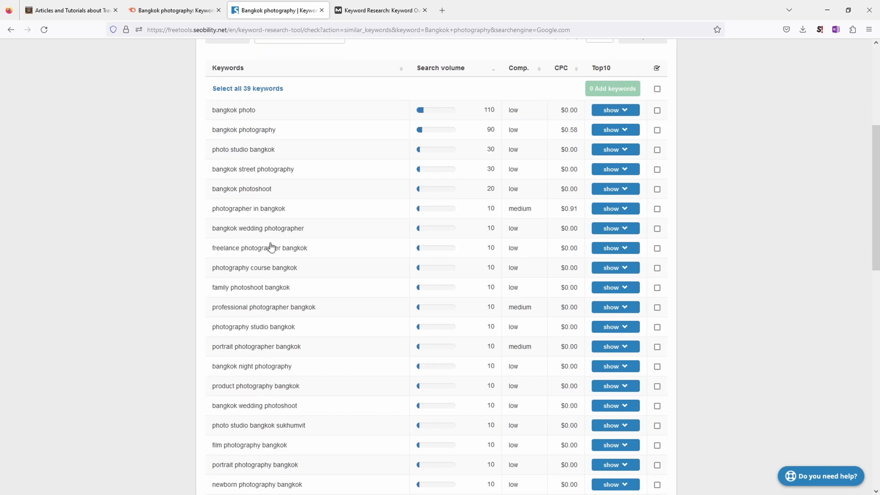
mouse_move(274, 278)
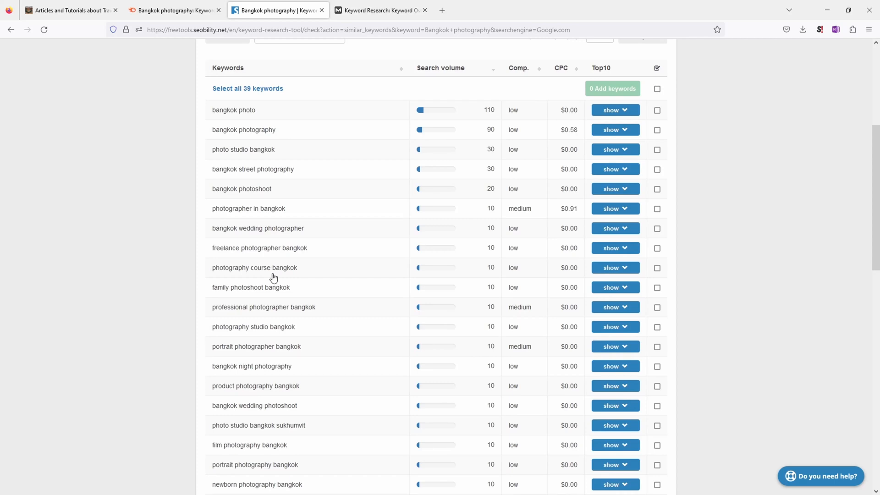
mouse_move(280, 279)
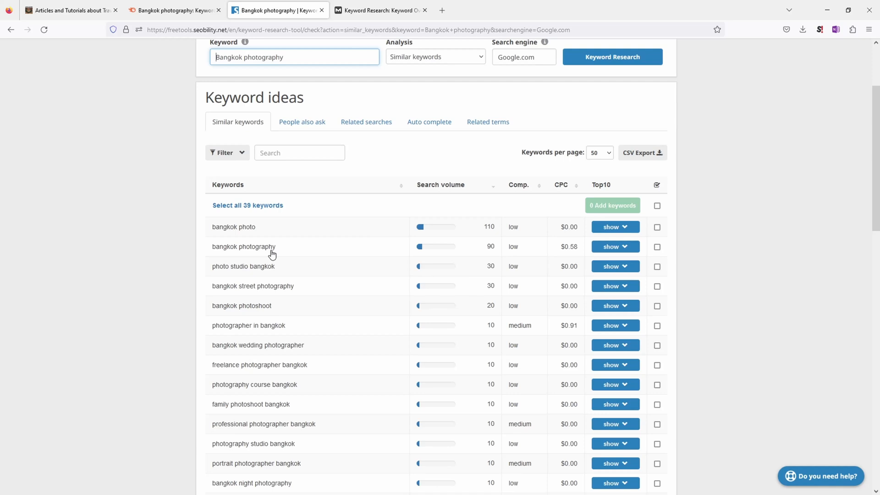
mouse_move(514, 229)
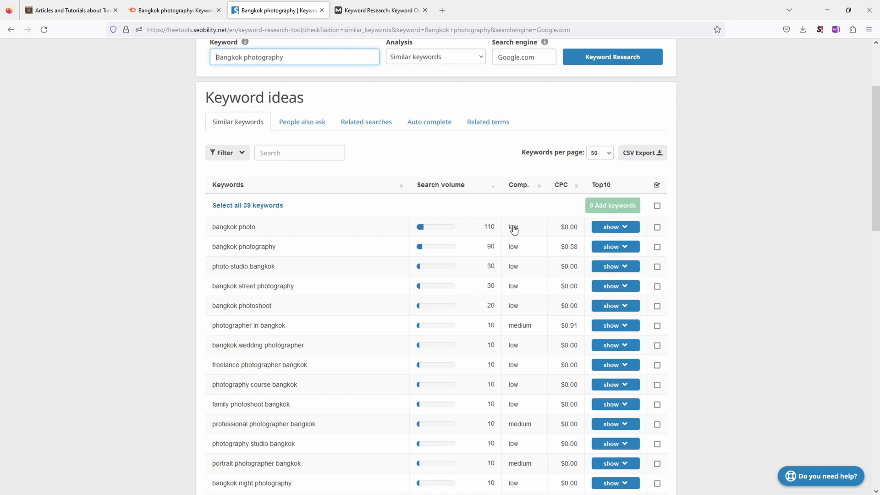
mouse_move(417, 201)
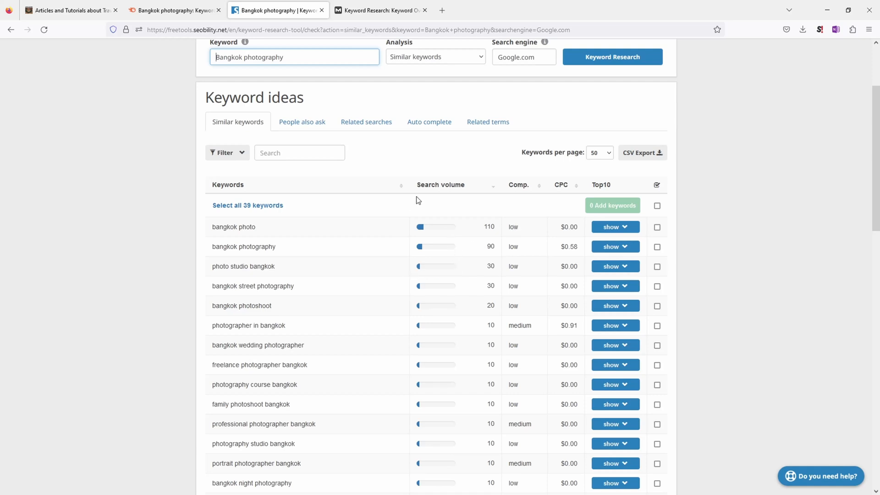
mouse_move(300, 254)
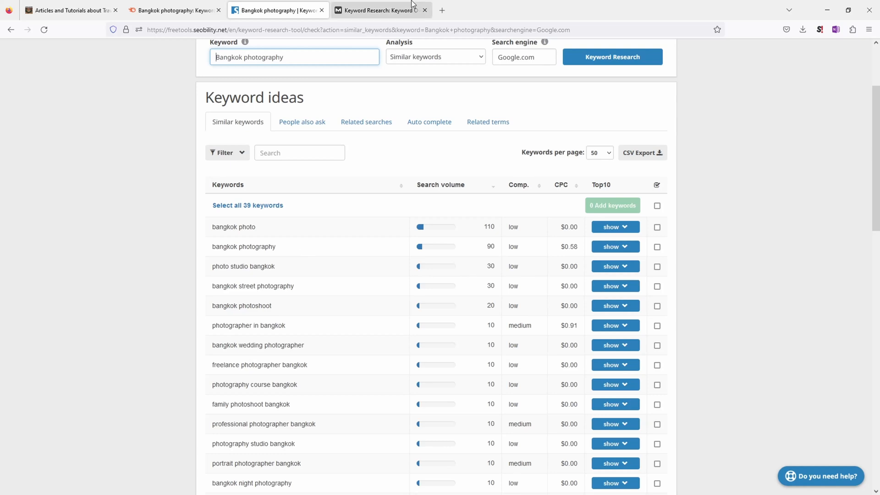
mouse_move(401, 13)
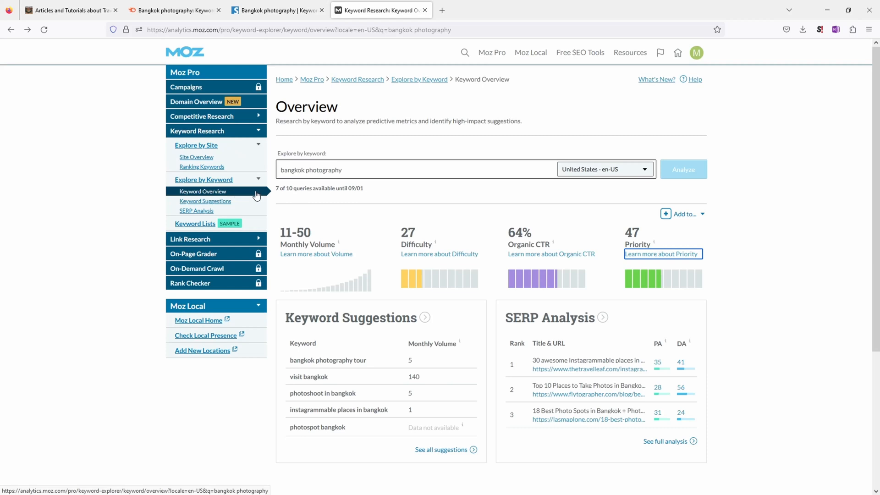
Step: Show Moz Keyword Overview for 'bangkok photography': difficulty 27, 64% CTR, priority 47
click(306, 170)
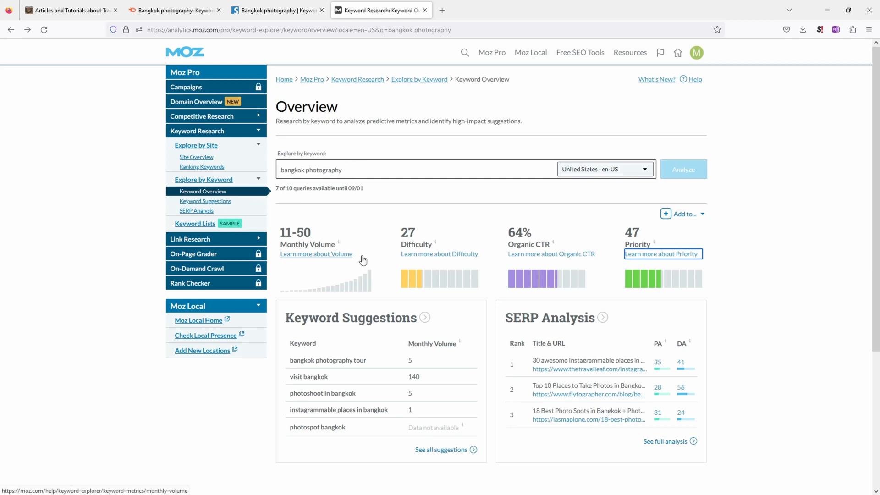
mouse_move(317, 233)
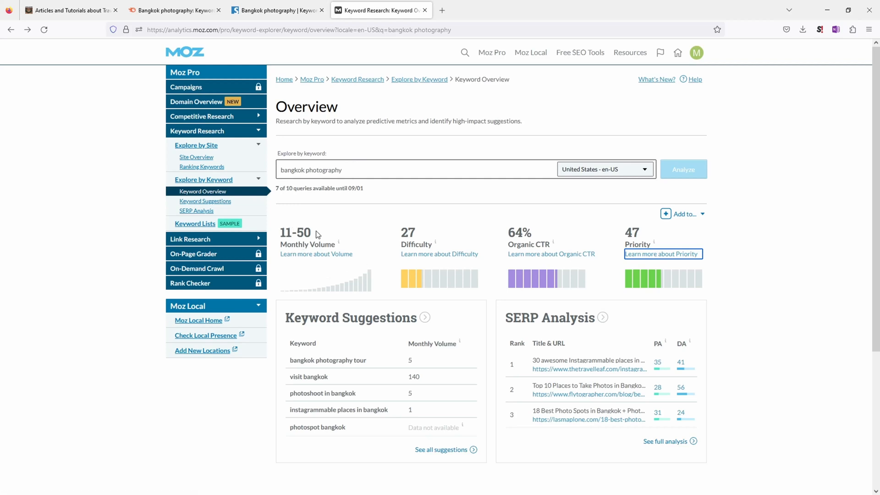
mouse_move(321, 237)
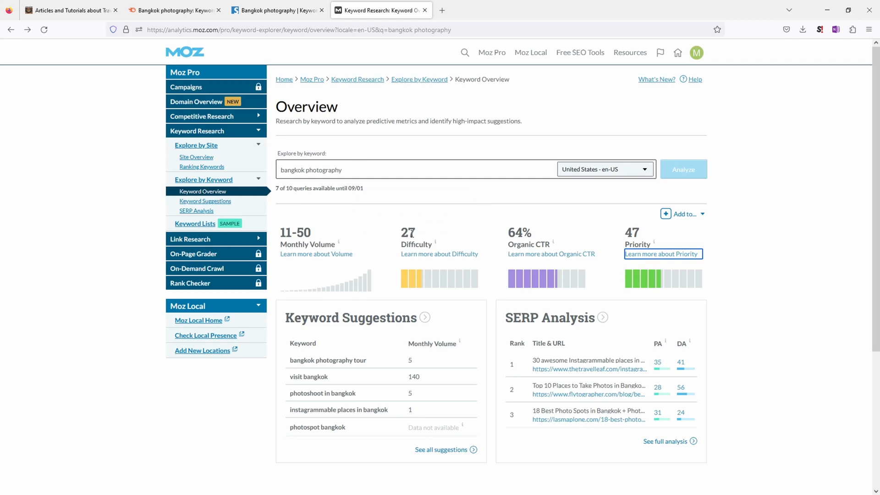
scroll(down, 3)
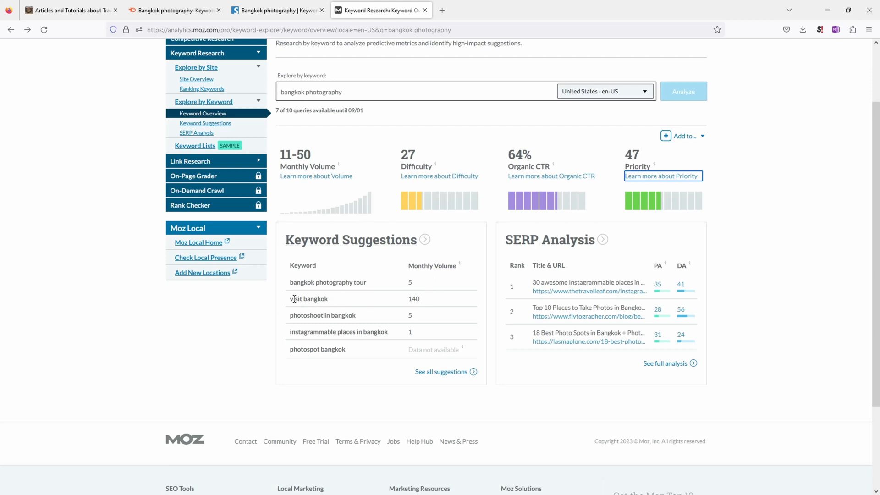
mouse_move(420, 298)
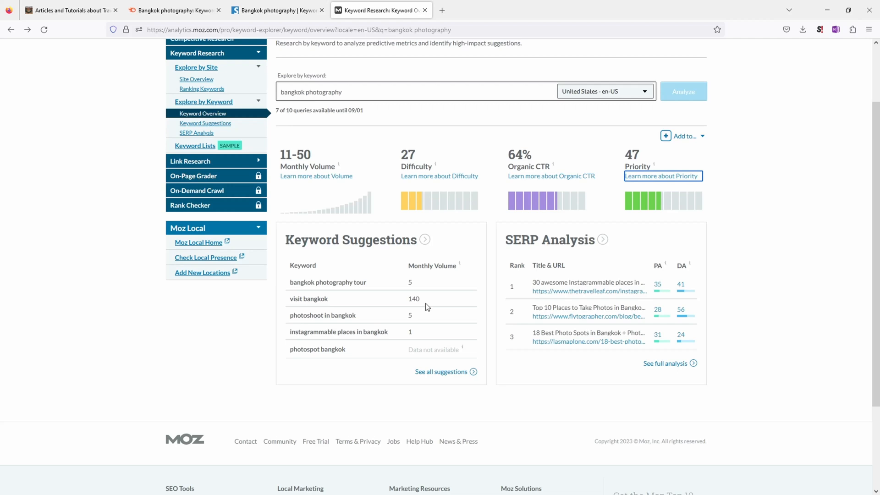
mouse_move(435, 374)
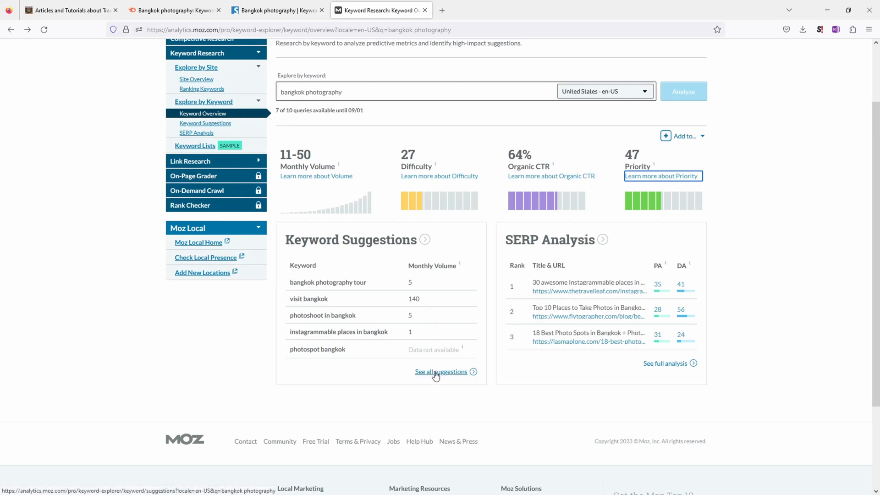
click(441, 371)
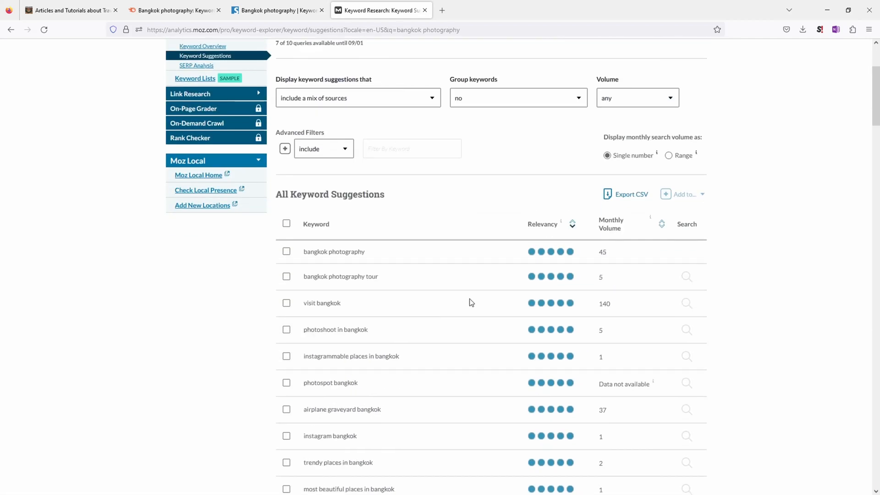
scroll(down, 3)
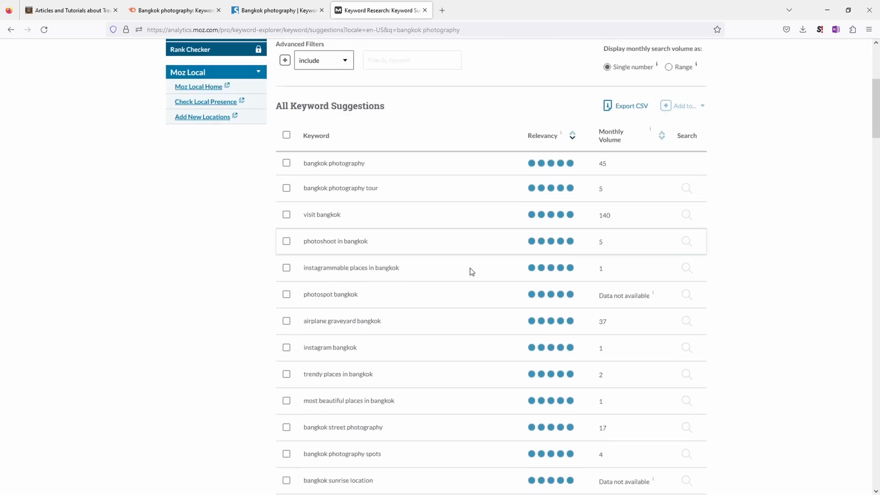
scroll(down, 3)
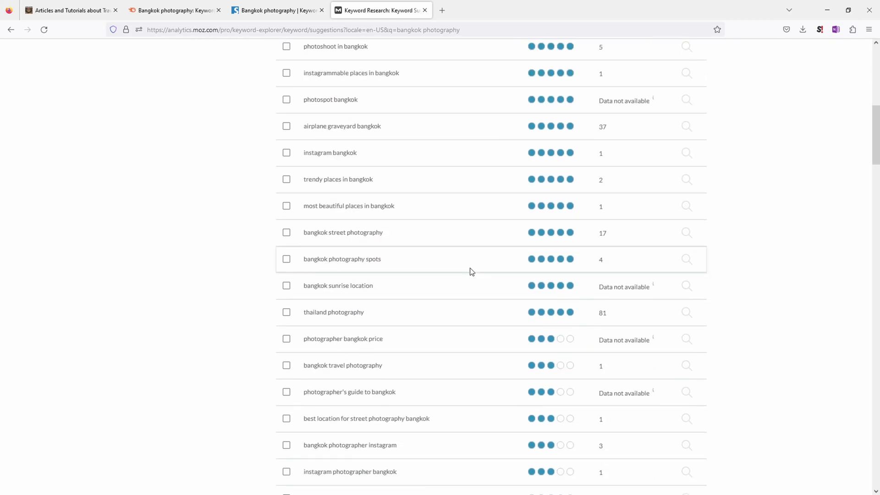
scroll(down, 3)
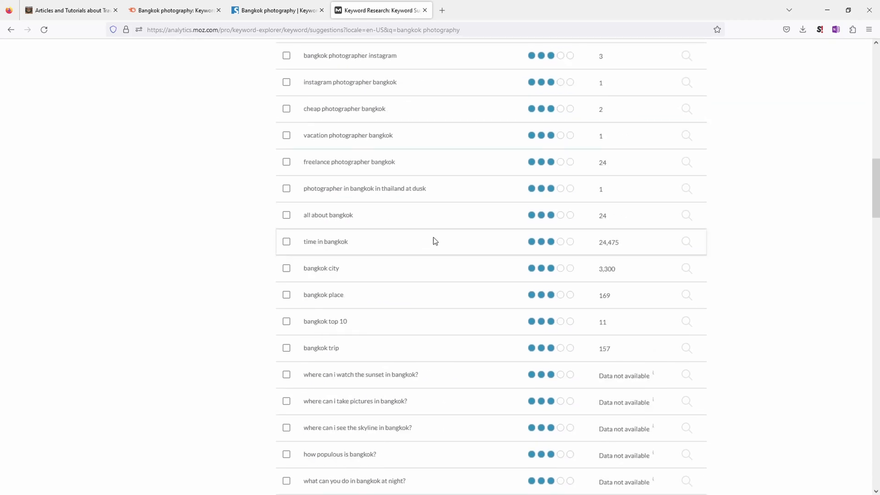
mouse_move(438, 243)
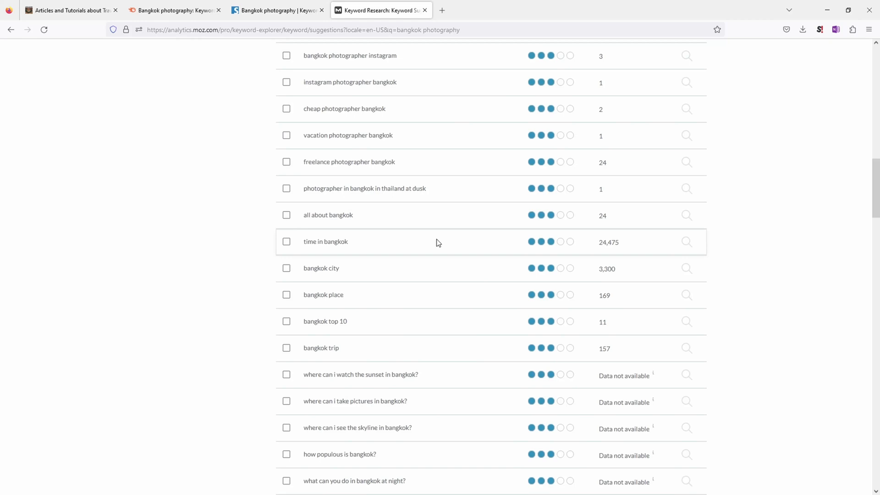
scroll(down, 3)
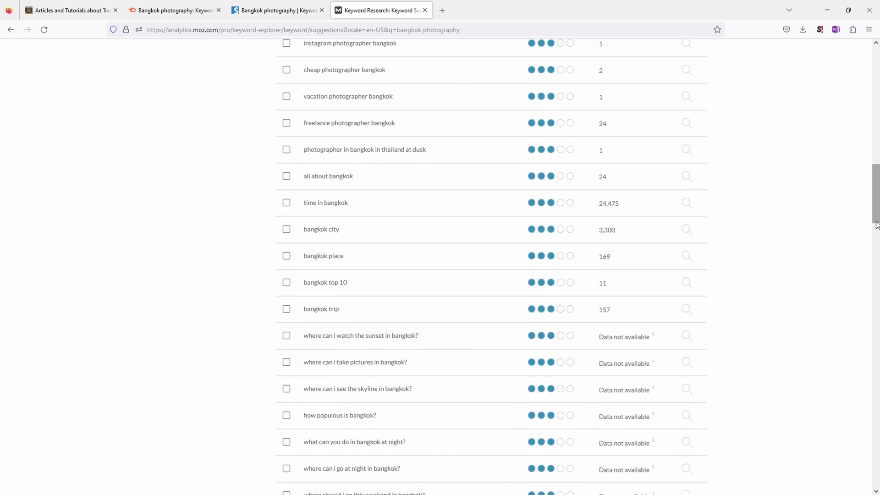
scroll(up, 3)
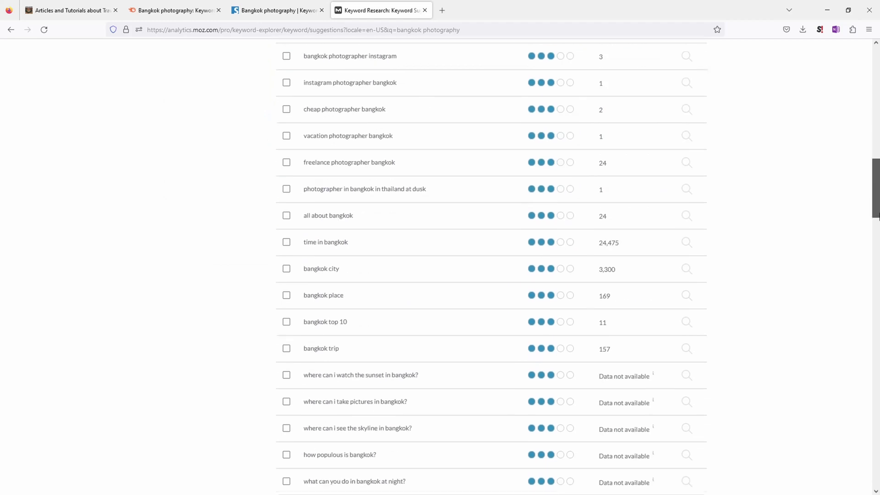
scroll(down, 3)
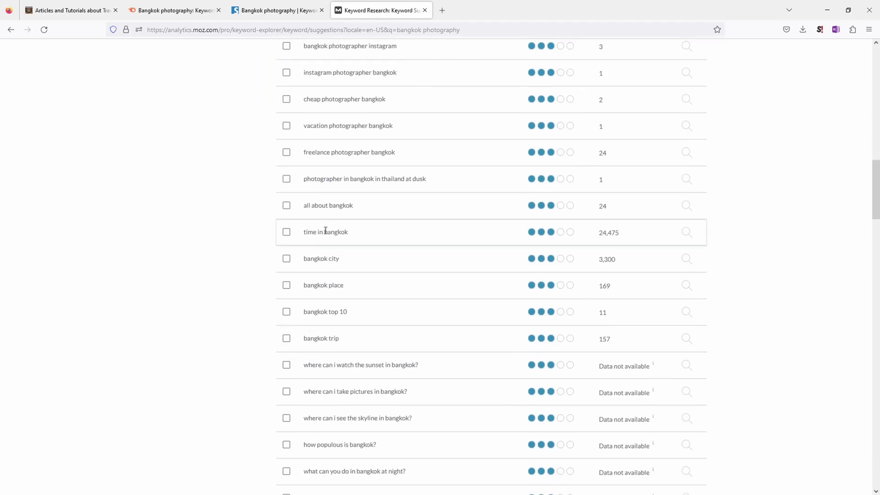
scroll(down, 3)
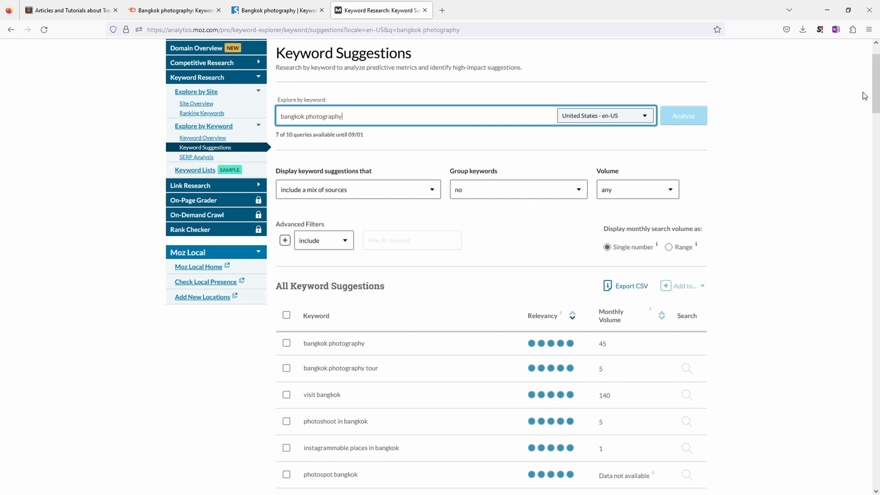
mouse_move(816, 80)
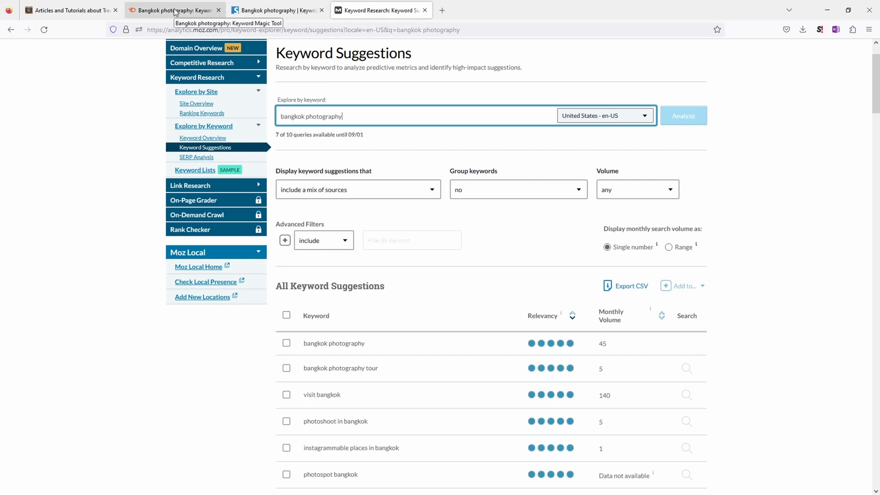
Step: Show Seobility Rankings for Michael Breitung Photography: four monitored terms, visibility 1.22
click(275, 10)
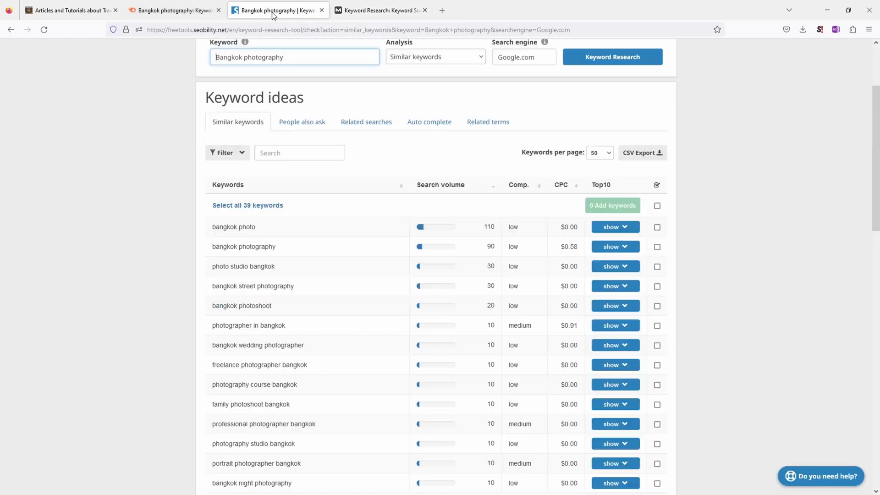
mouse_move(314, 232)
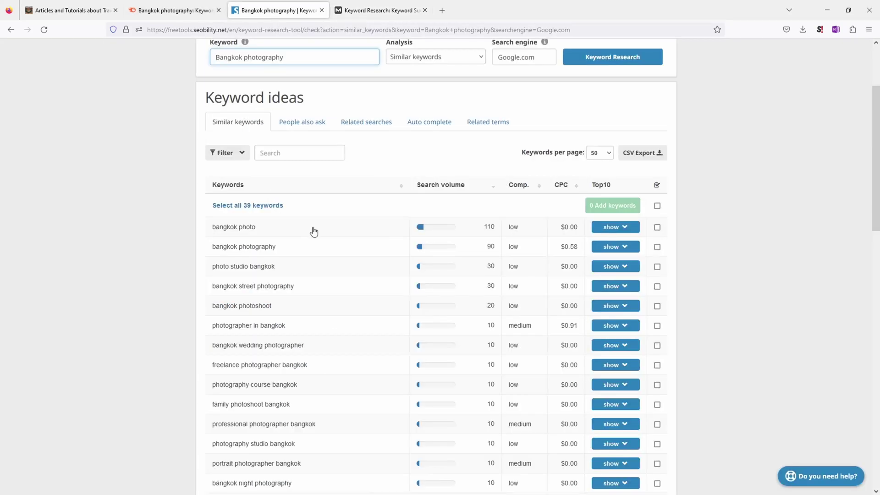
mouse_move(323, 329)
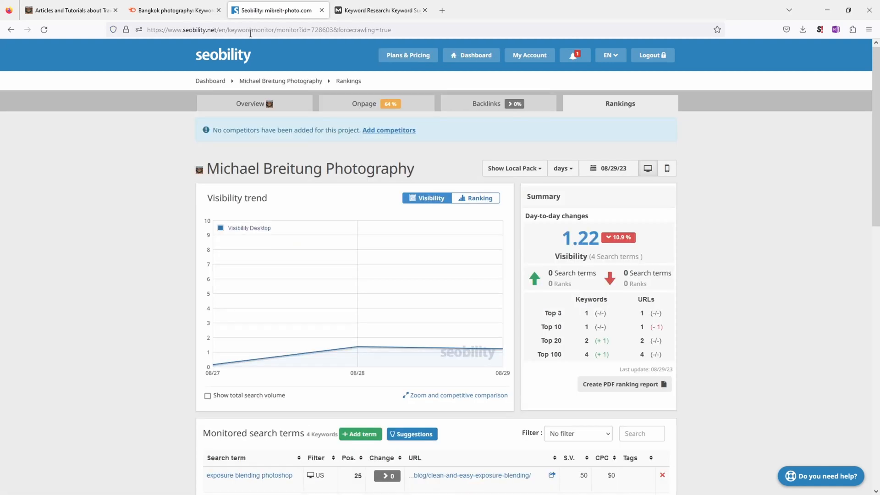
mouse_move(329, 145)
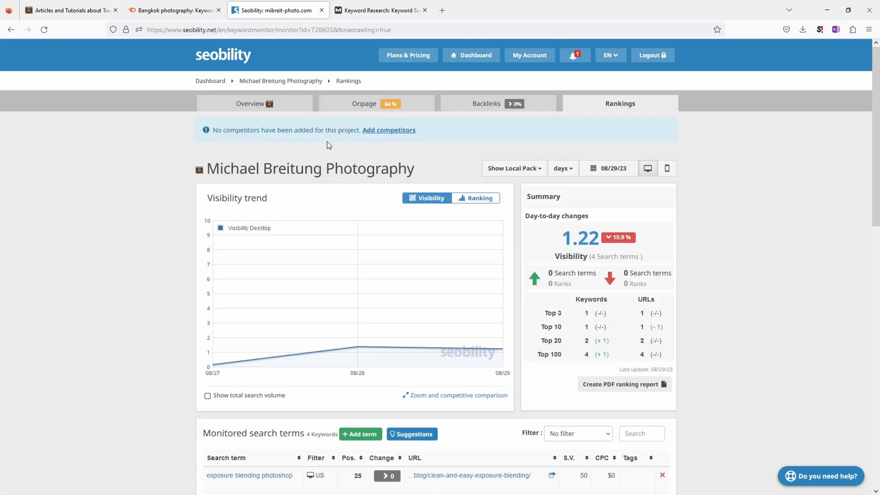
scroll(down, 3)
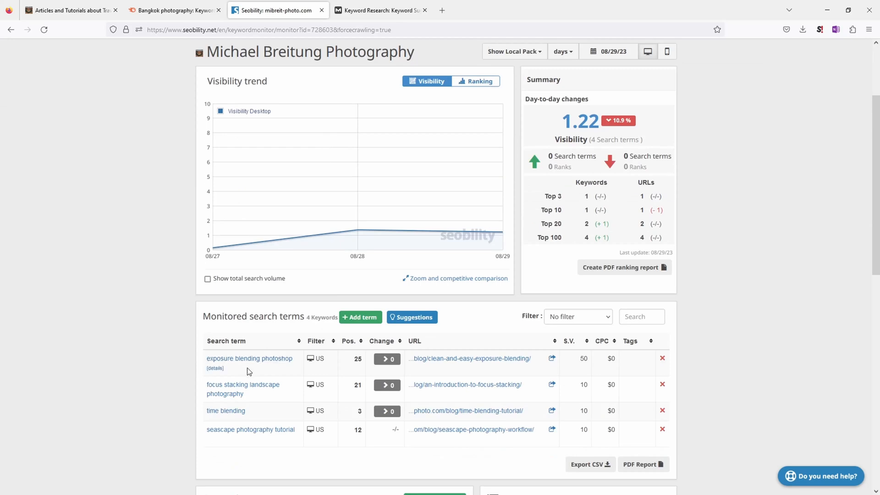
mouse_move(287, 362)
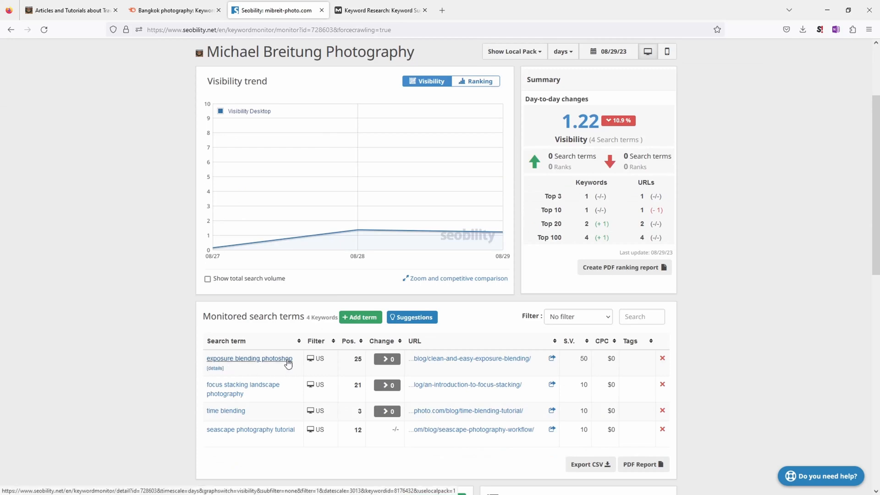
mouse_move(254, 384)
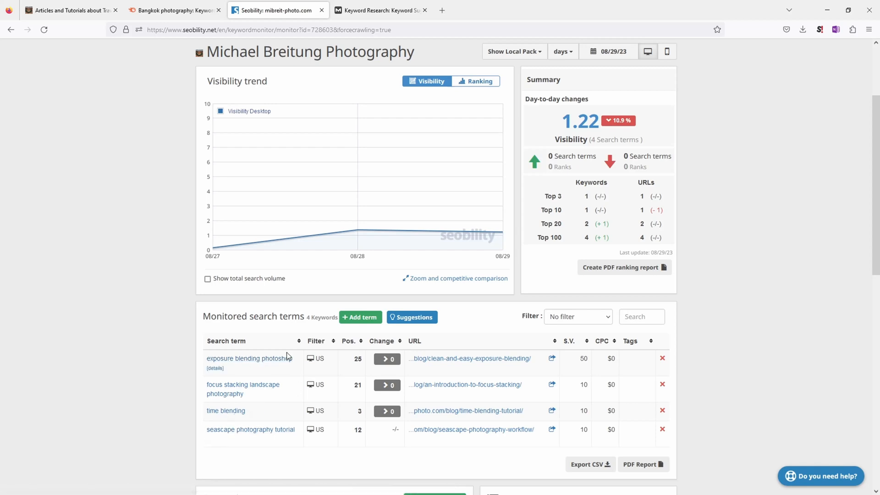
mouse_move(270, 362)
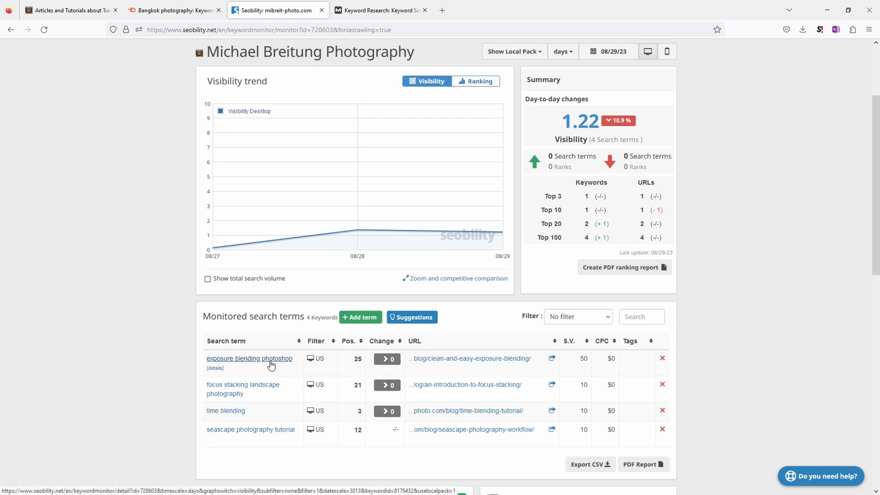
Step: Start a new Seobility search term with Google.com as the search engine
click(361, 317)
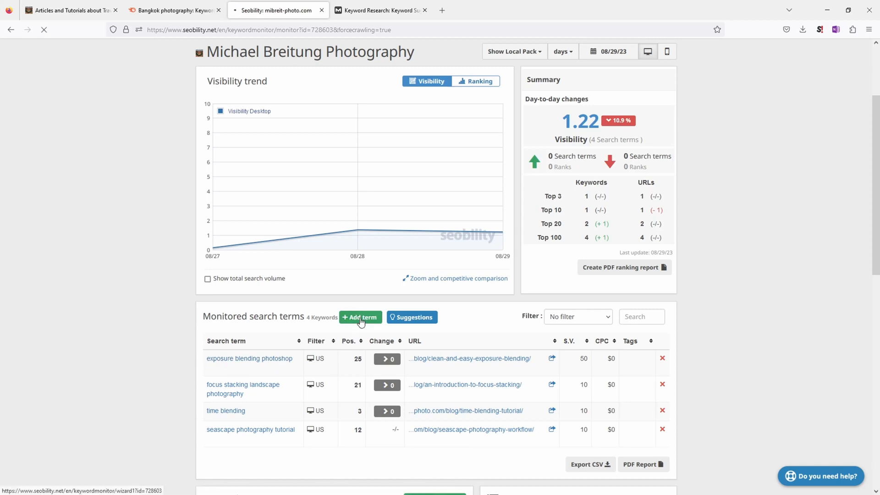
click(361, 317)
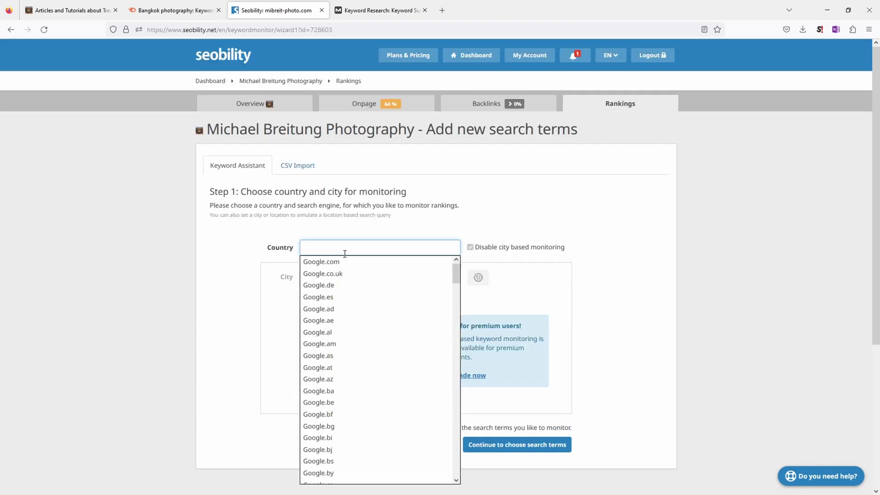
click(321, 262)
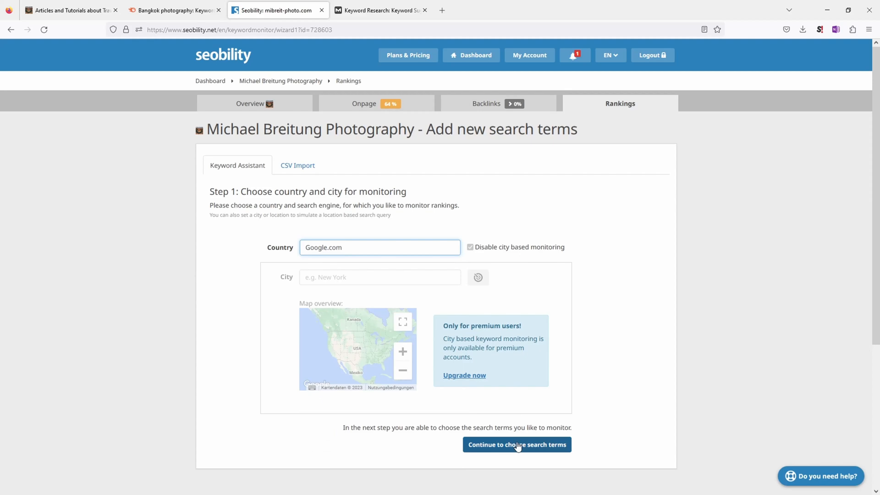
click(517, 445)
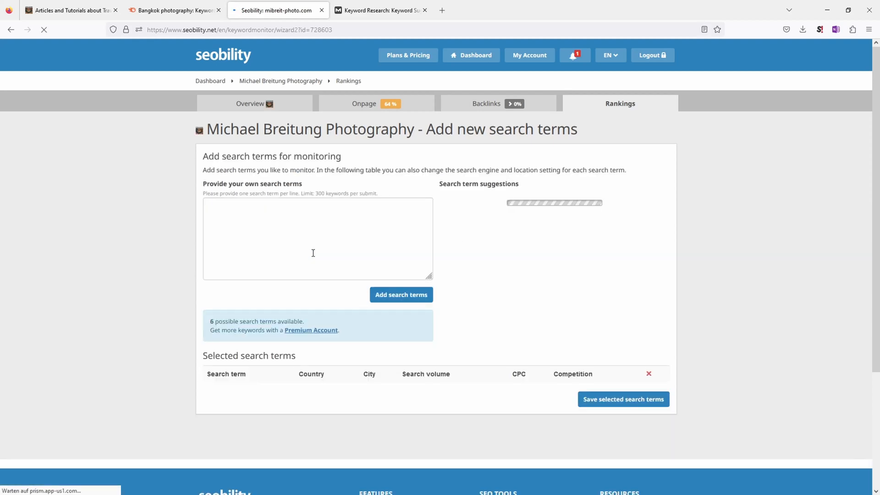
Step: Add and save 'bangkok photography' as a monitored search term
text(Bangkok Photography)
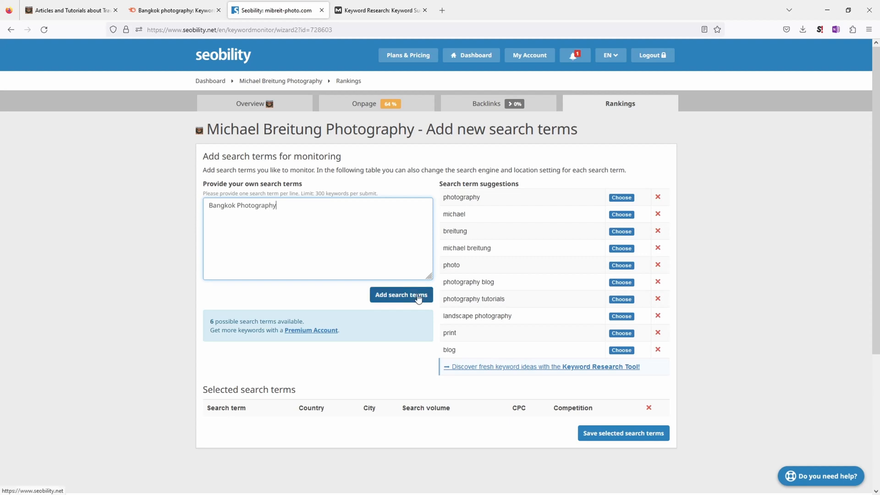
click(401, 295)
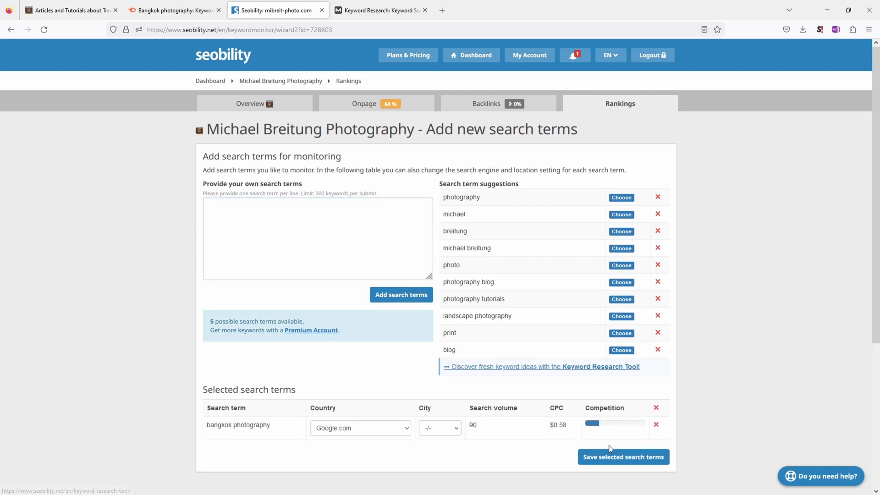
click(624, 457)
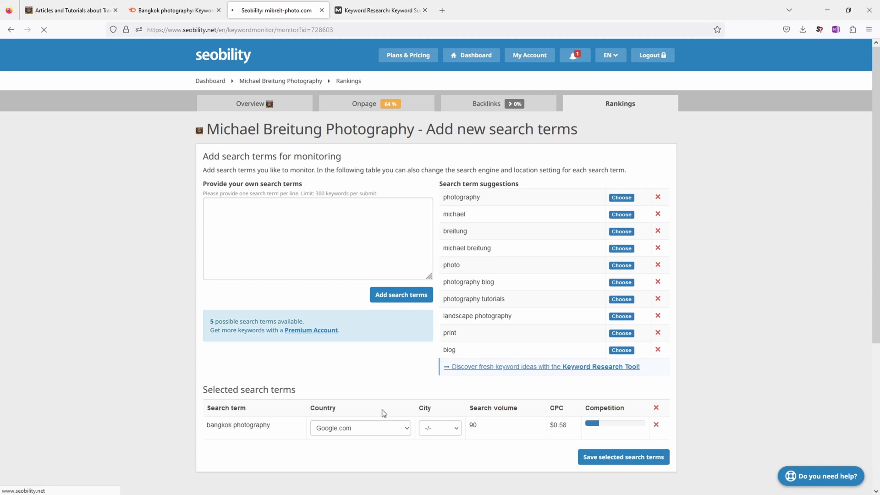
click(623, 457)
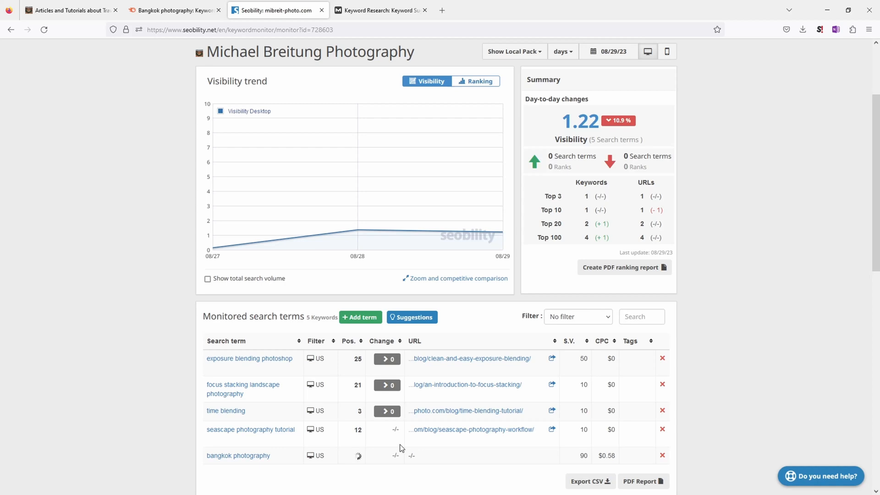
Step: Return to Moz's 'bangkok photography' keyword suggestions and select the Explore by keyword field
scroll(down, 3)
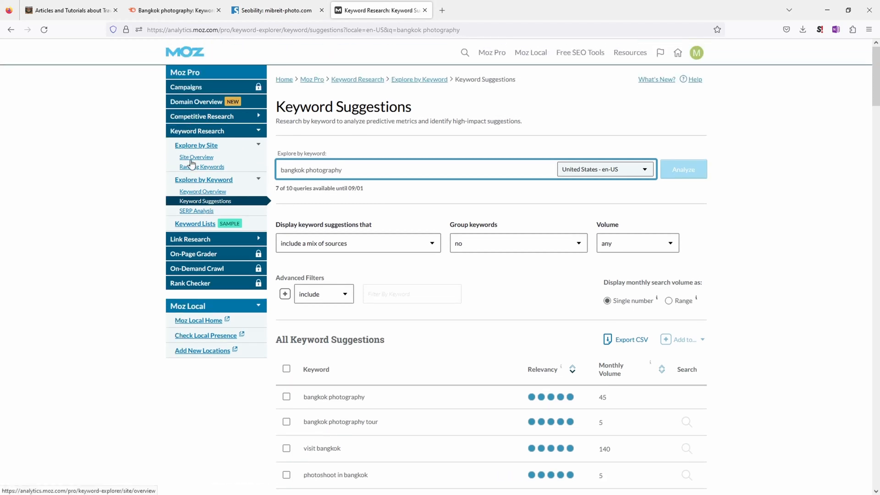
click(450, 170)
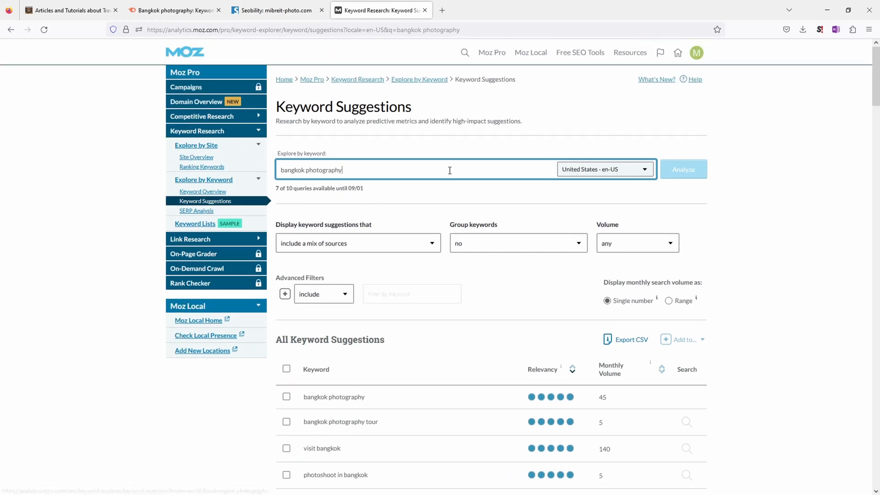
mouse_move(446, 243)
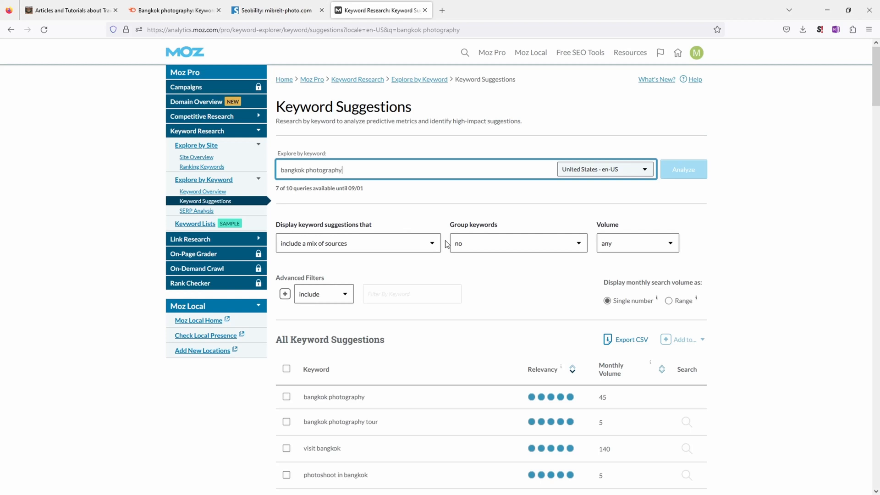